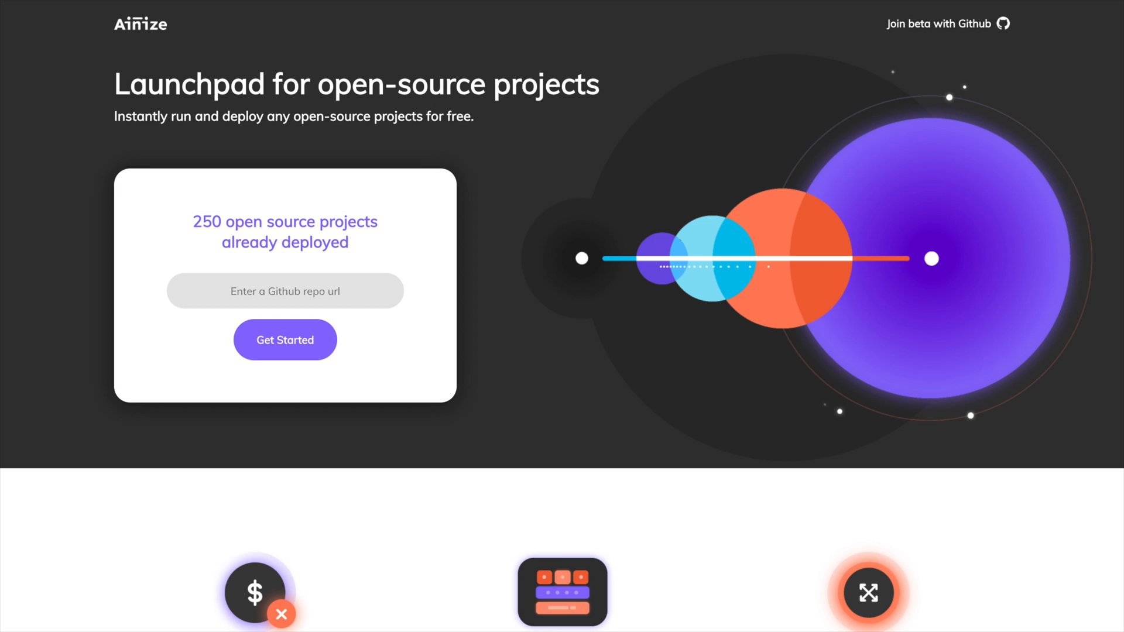
Join the Ainize beta with GitHub and authorize Ainize on the GitHub account.
left_click(950, 23)
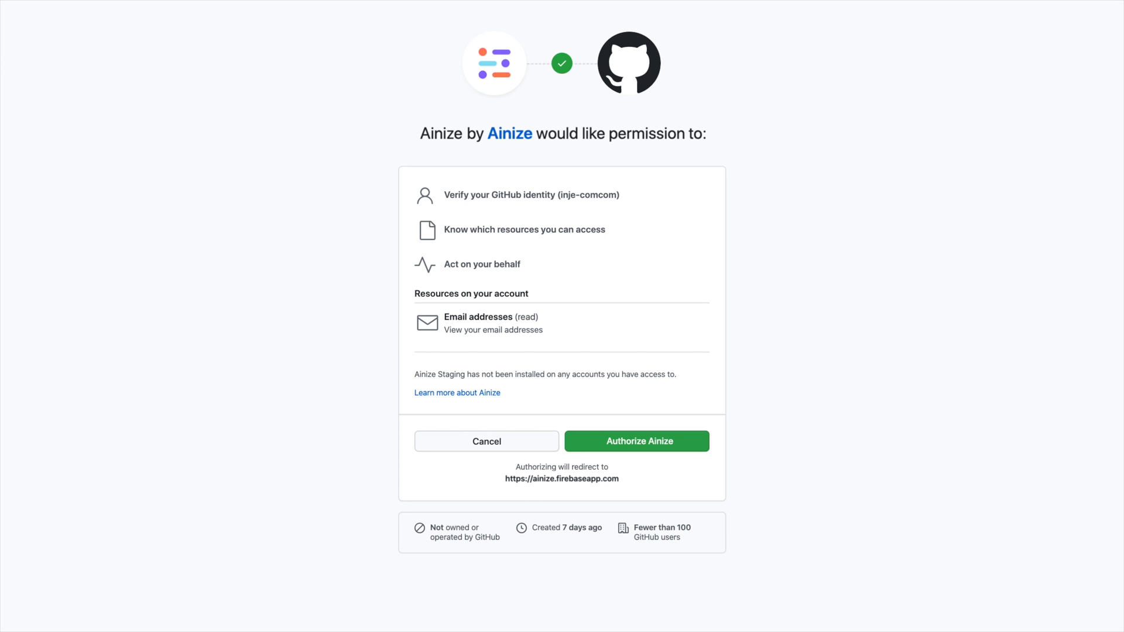
left_click(636, 441)
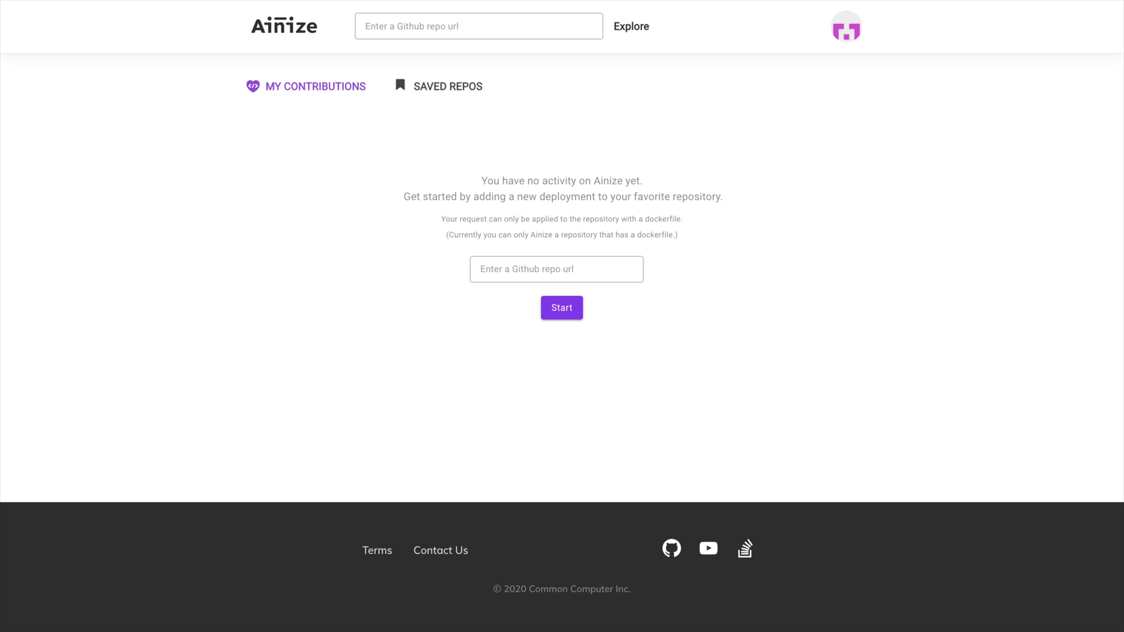
mouse_move(919, 276)
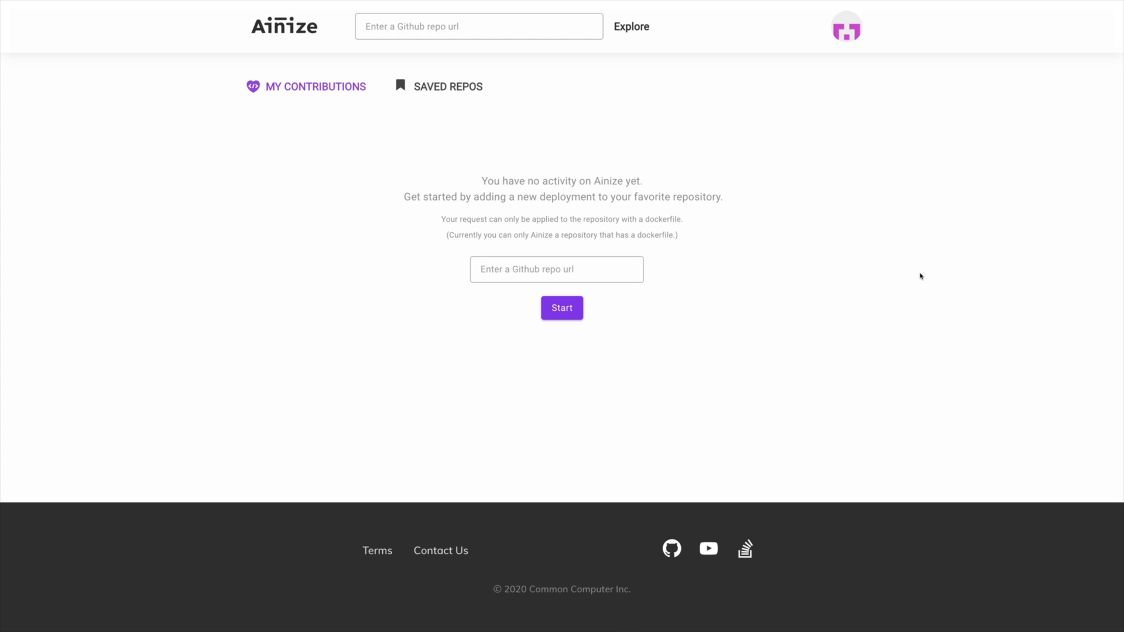
type("https://github.com/inje-comcom/javascript-tetris")
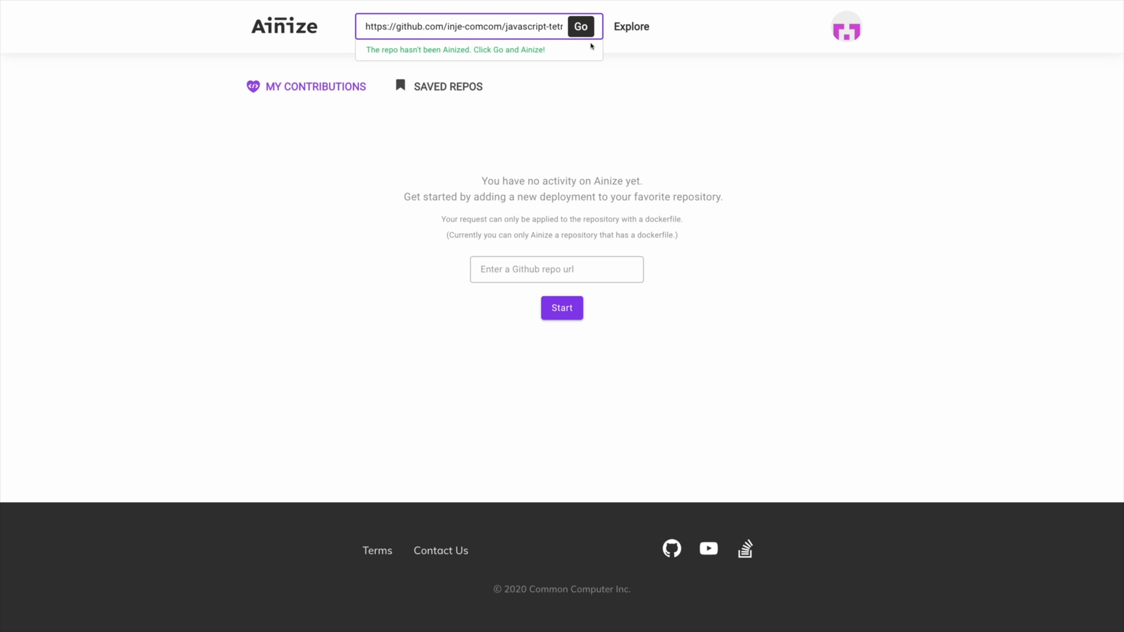
left_click(581, 27)
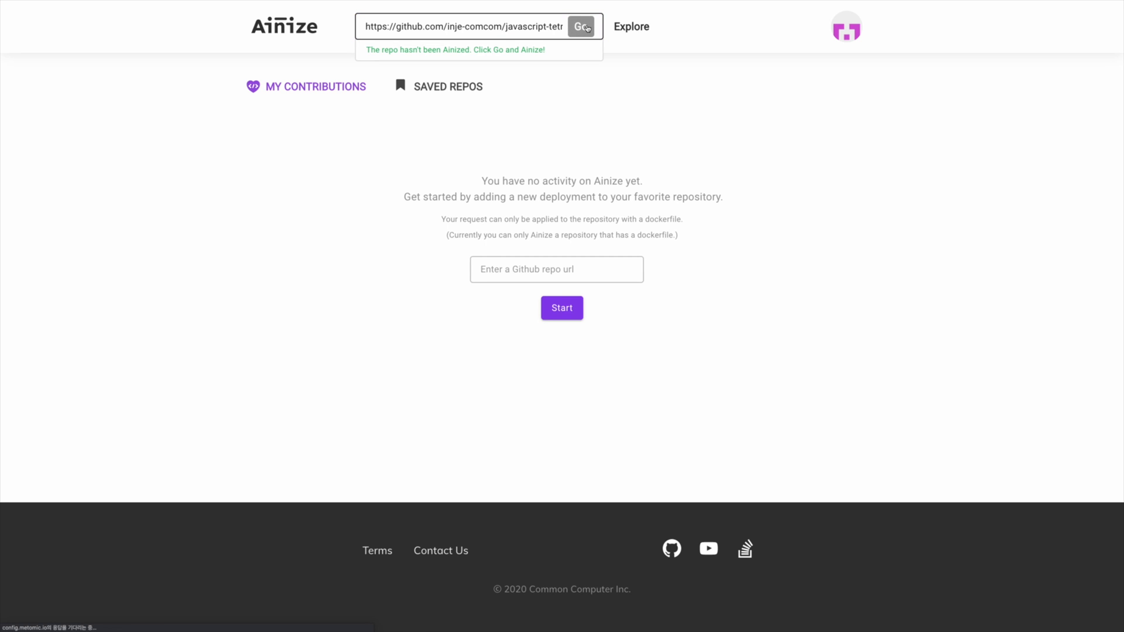
left_click(581, 25)
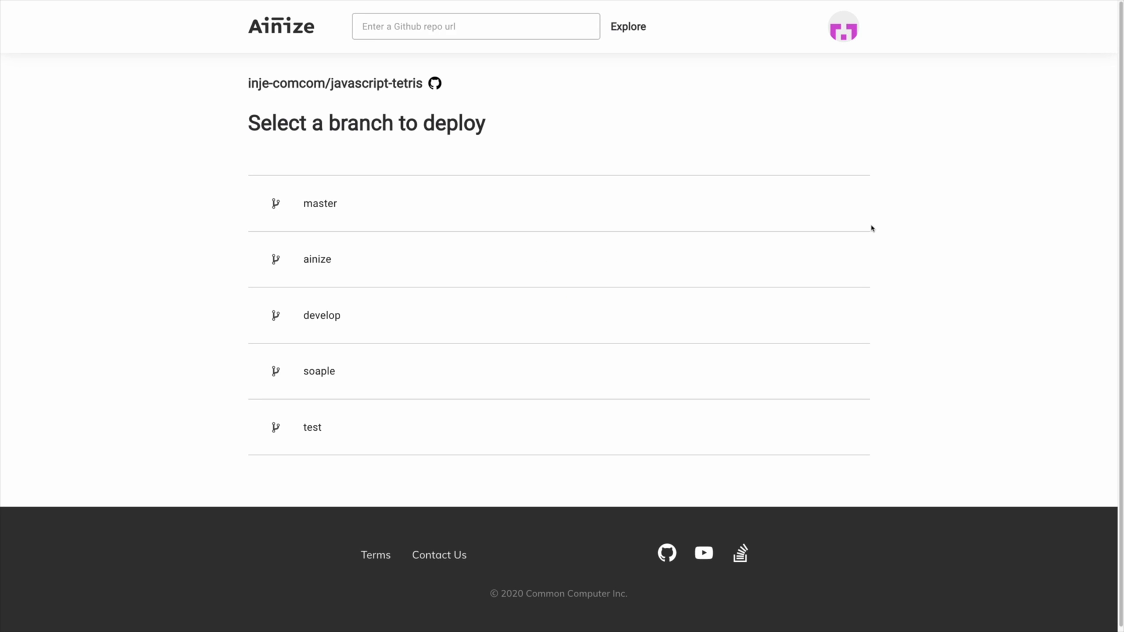
mouse_move(713, 212)
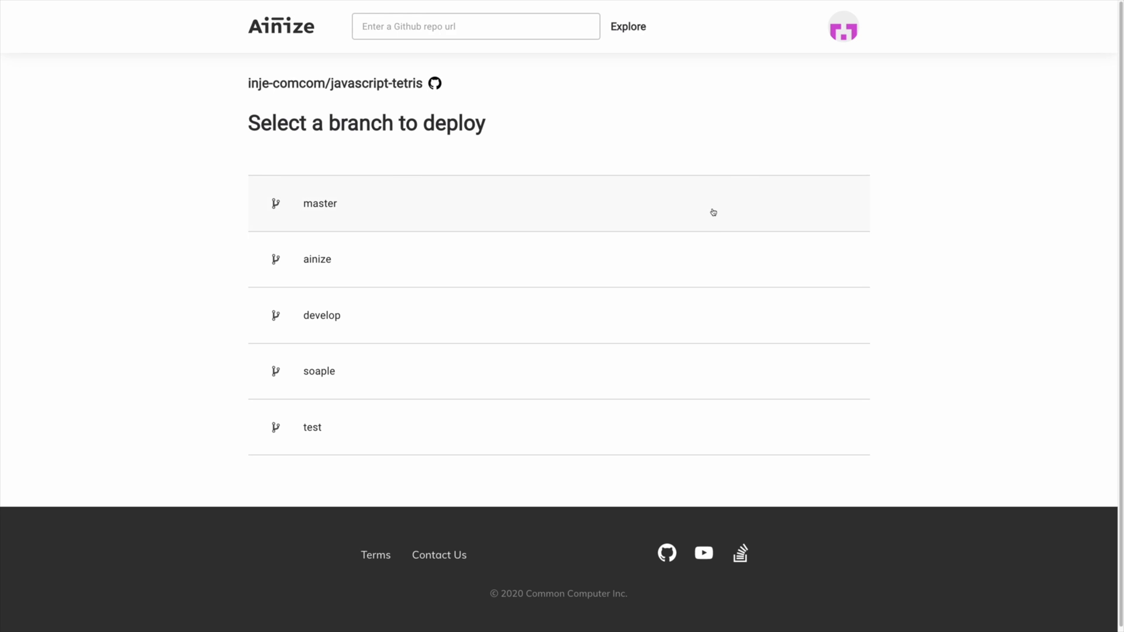
Choose the master branch of javascript-tetris for deployment on port 80.
left_click(319, 204)
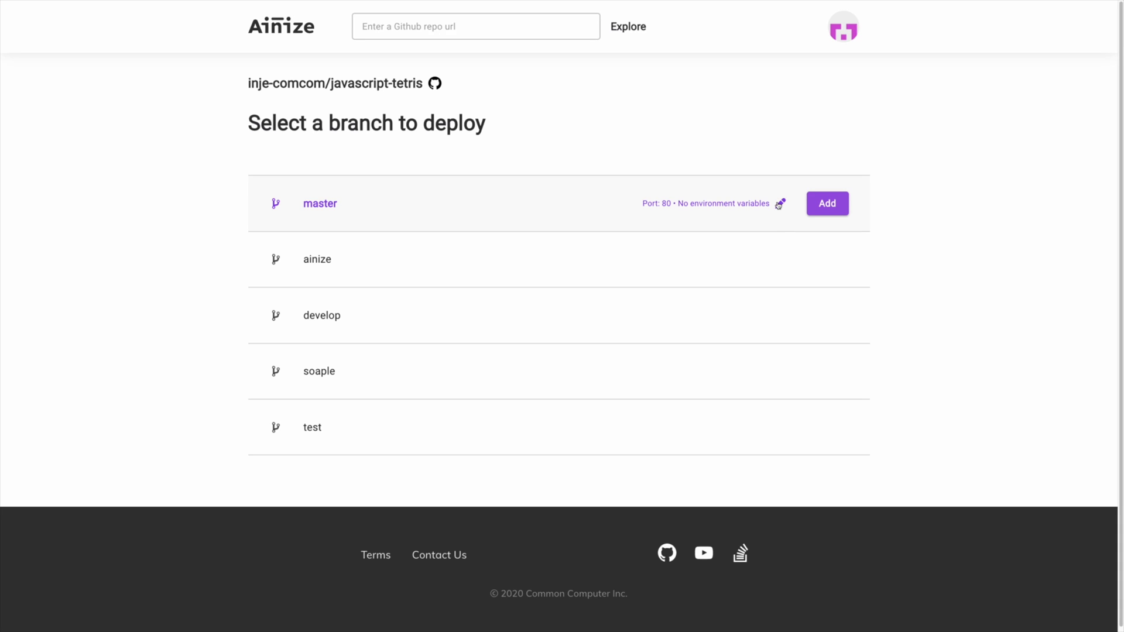
Add an APP_NAME environment variable with value Tetris to the master branch and save it.
left_click(780, 204)
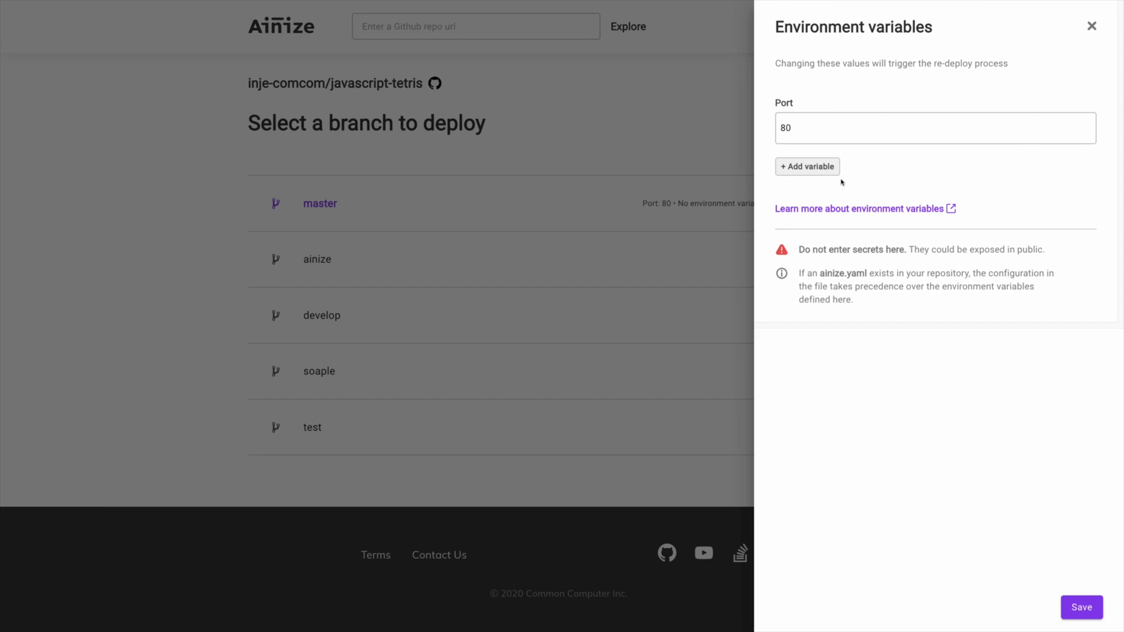
mouse_move(864, 177)
type("A")
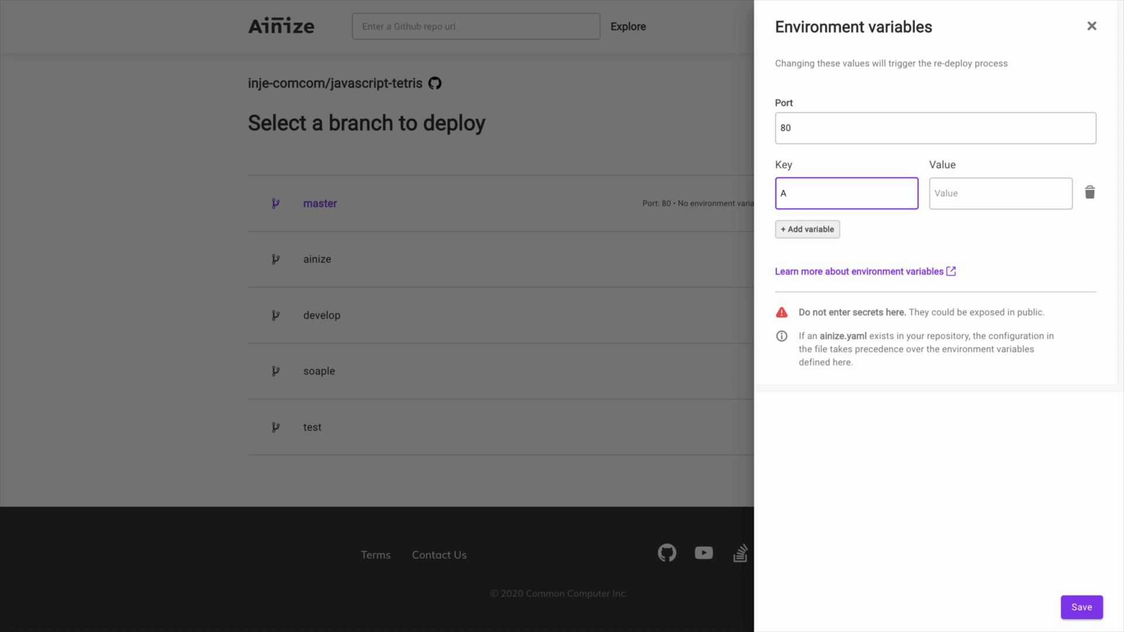
type("PP_NAME")
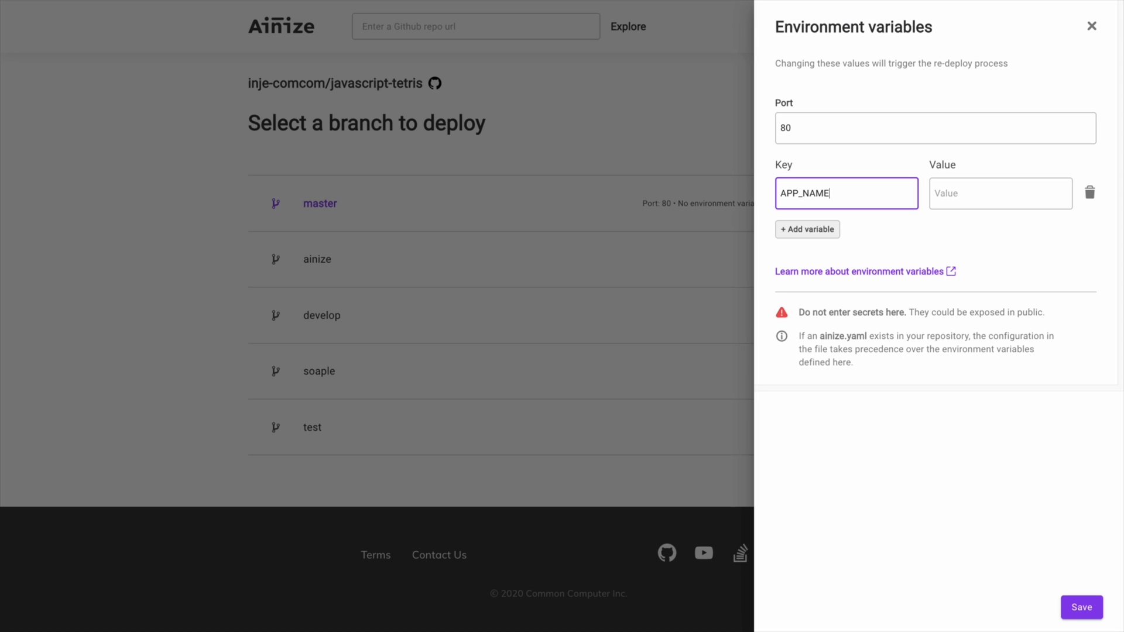
type("Tetris")
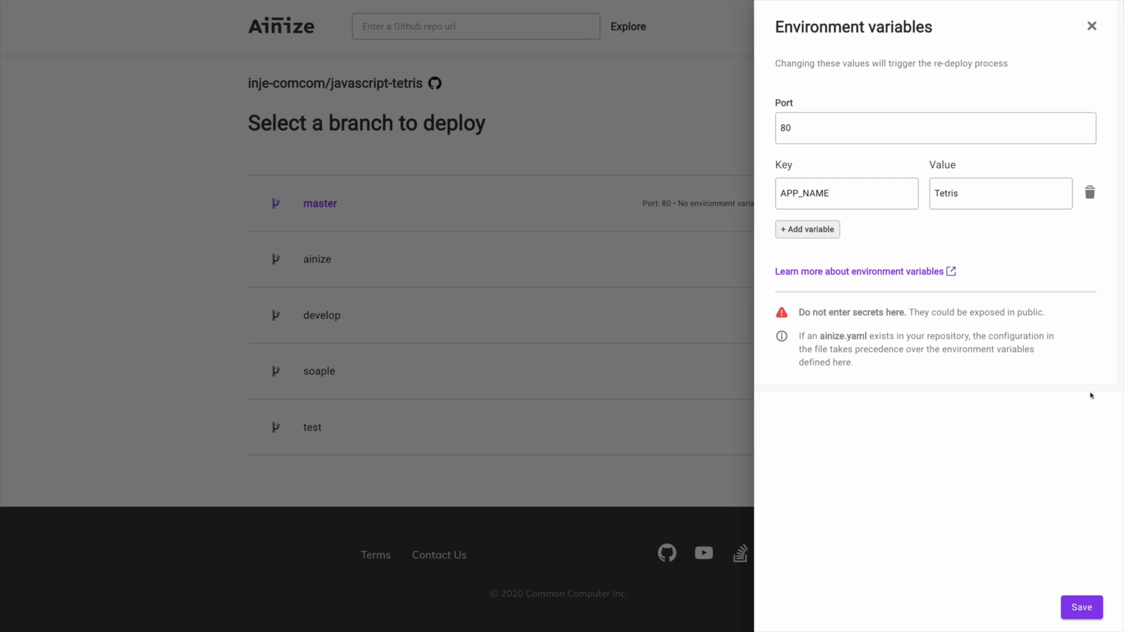
left_click(1082, 607)
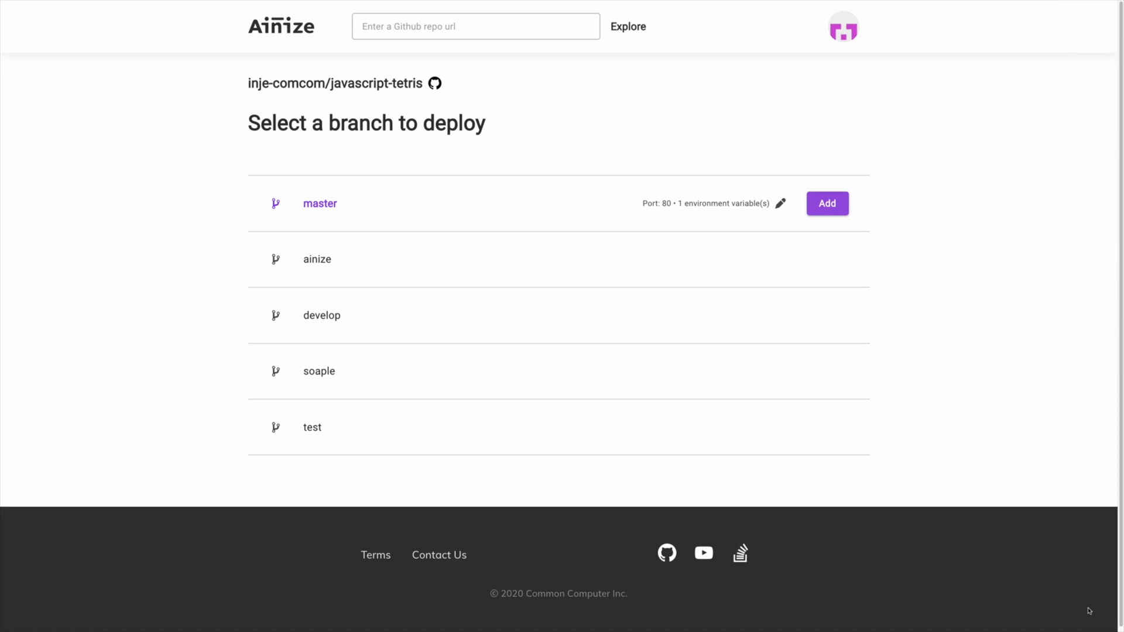
mouse_move(955, 259)
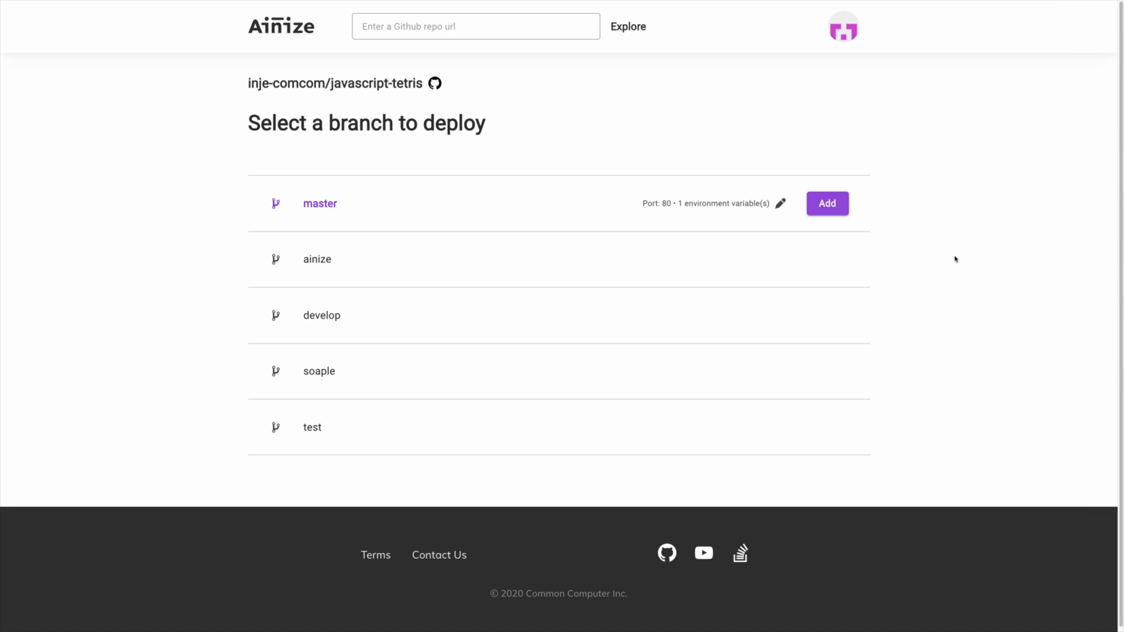
mouse_move(827, 208)
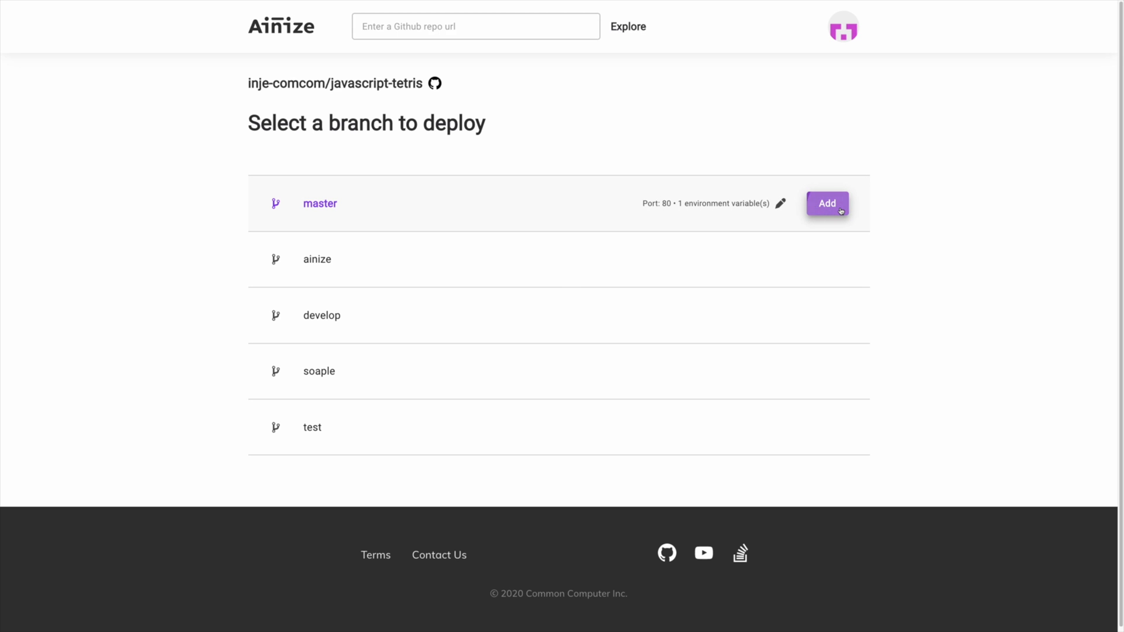
Deploy the master branch and check it in the deployed branches list.
left_click(827, 203)
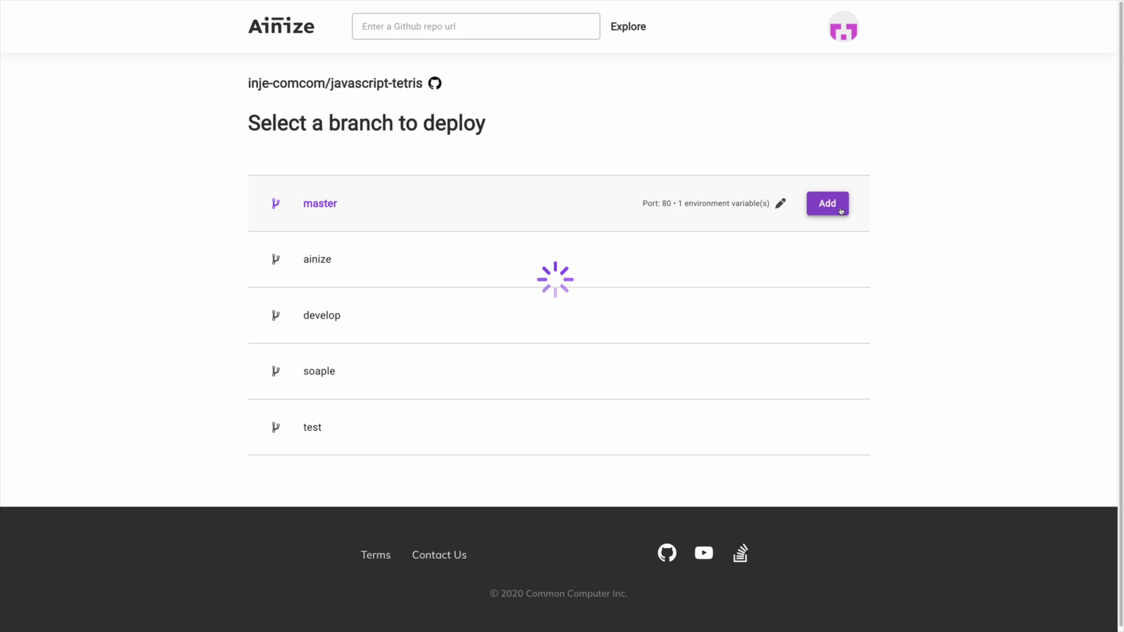
left_click(826, 203)
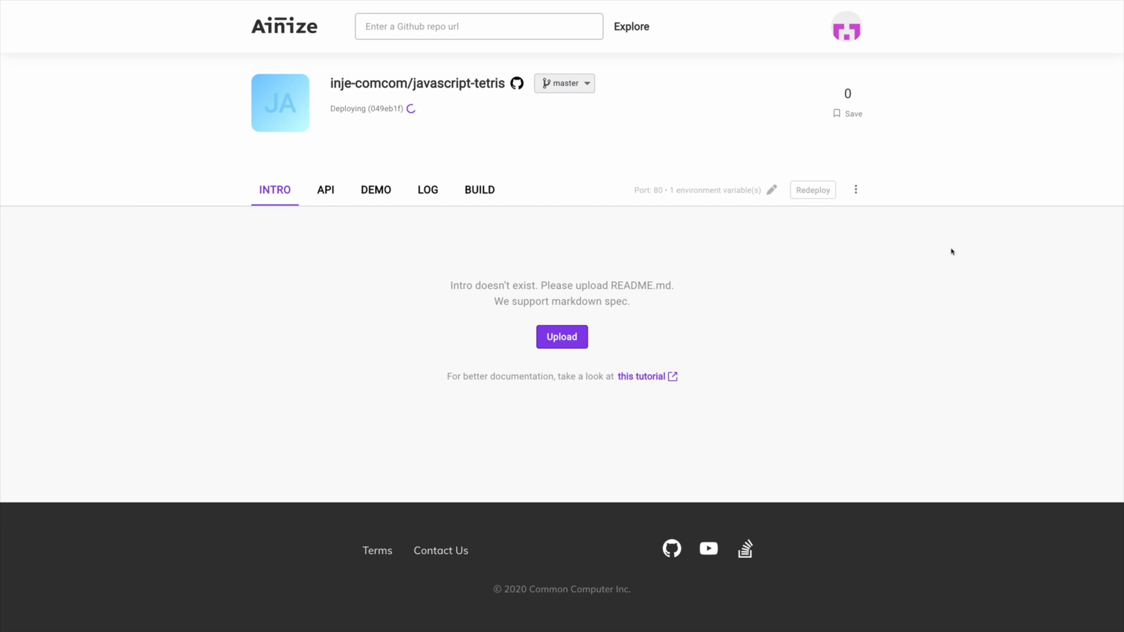
left_click(564, 82)
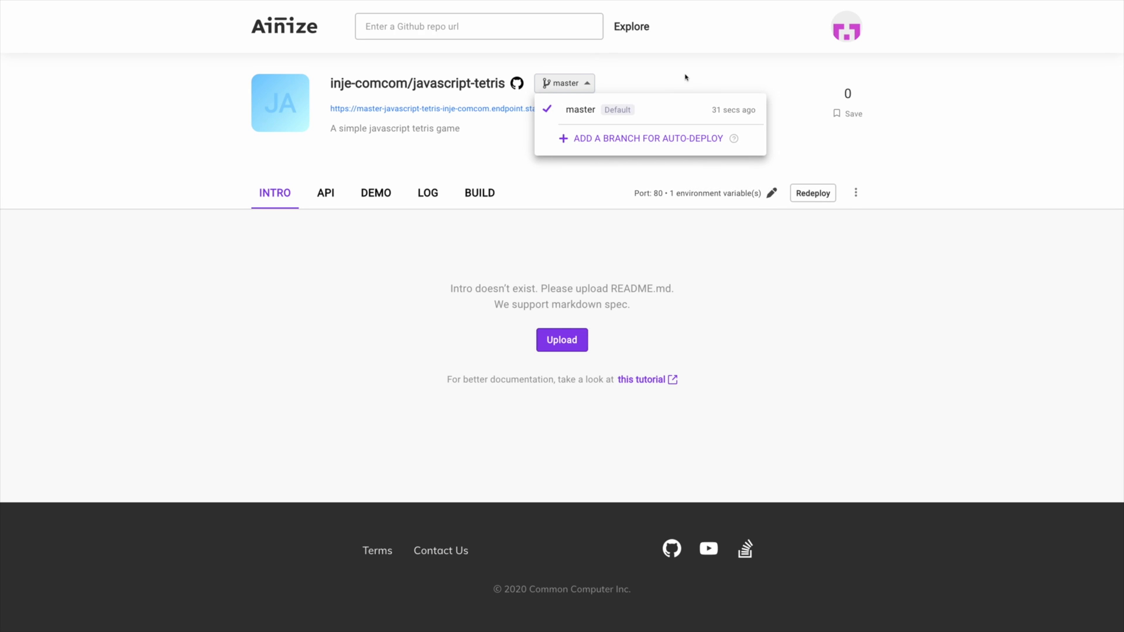
left_click(513, 122)
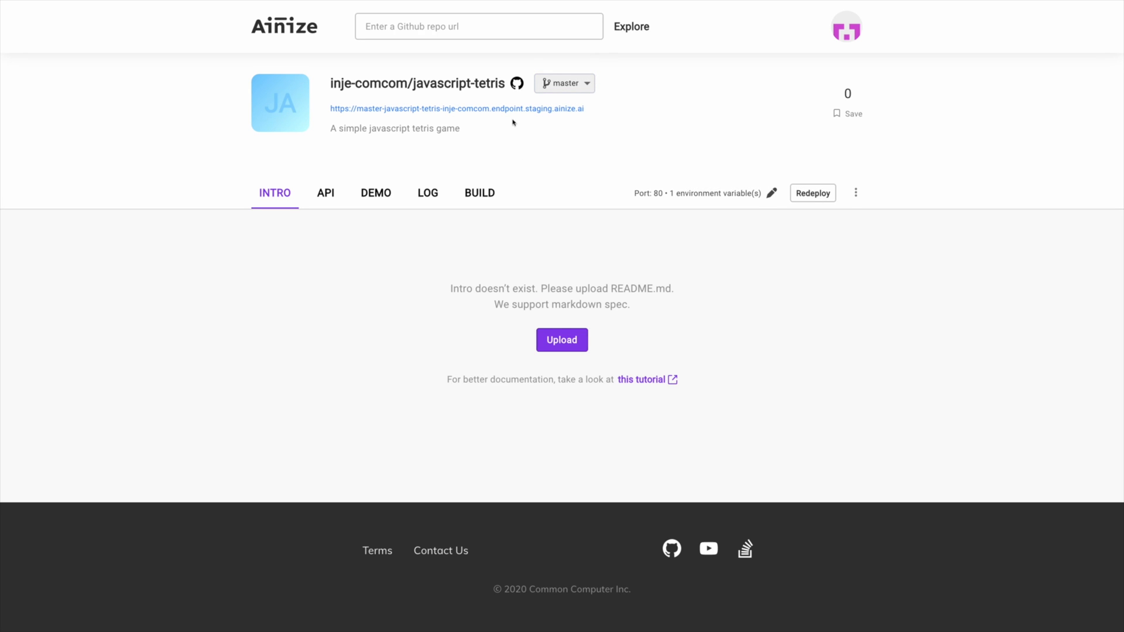
mouse_move(740, 235)
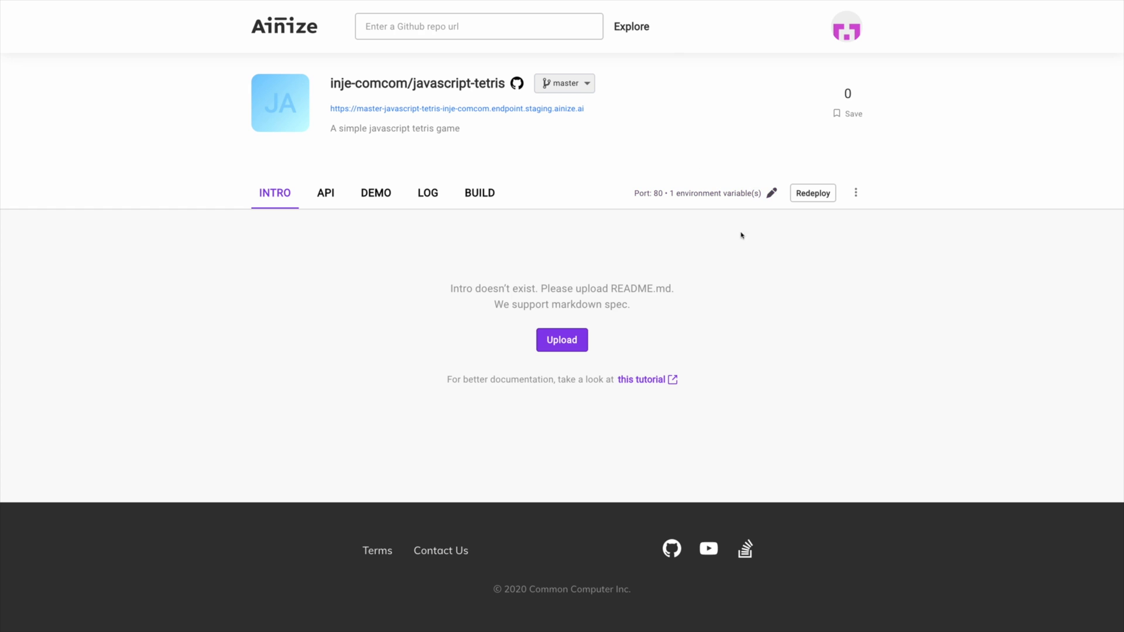
mouse_move(755, 258)
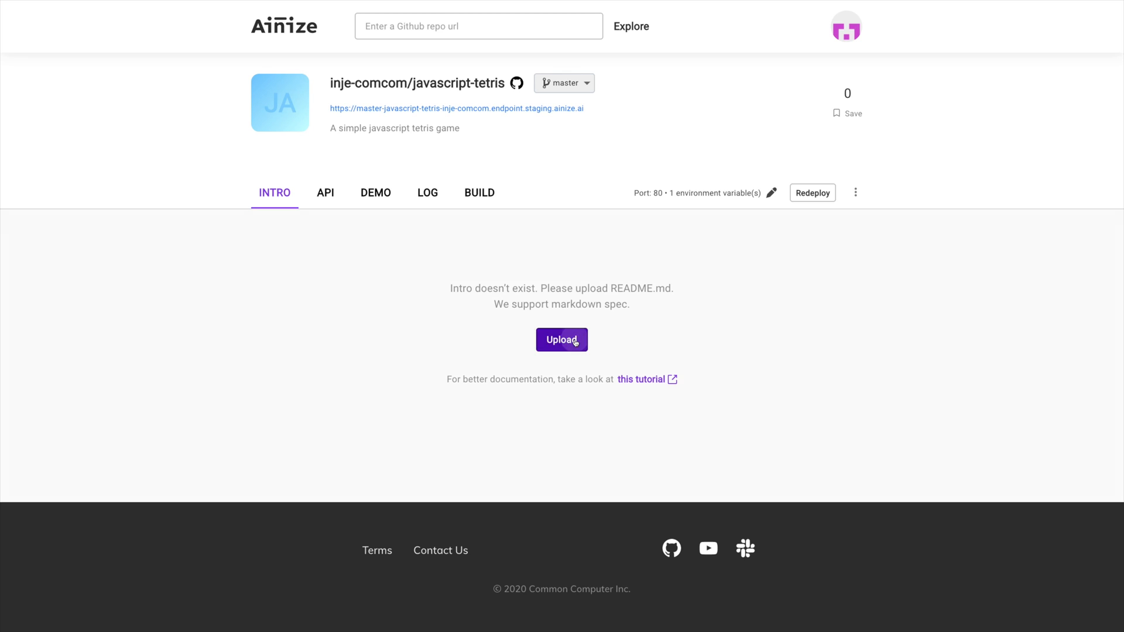
Upload README.md as the project intro reading 'This is JavaScript tetris.'.
left_click(562, 340)
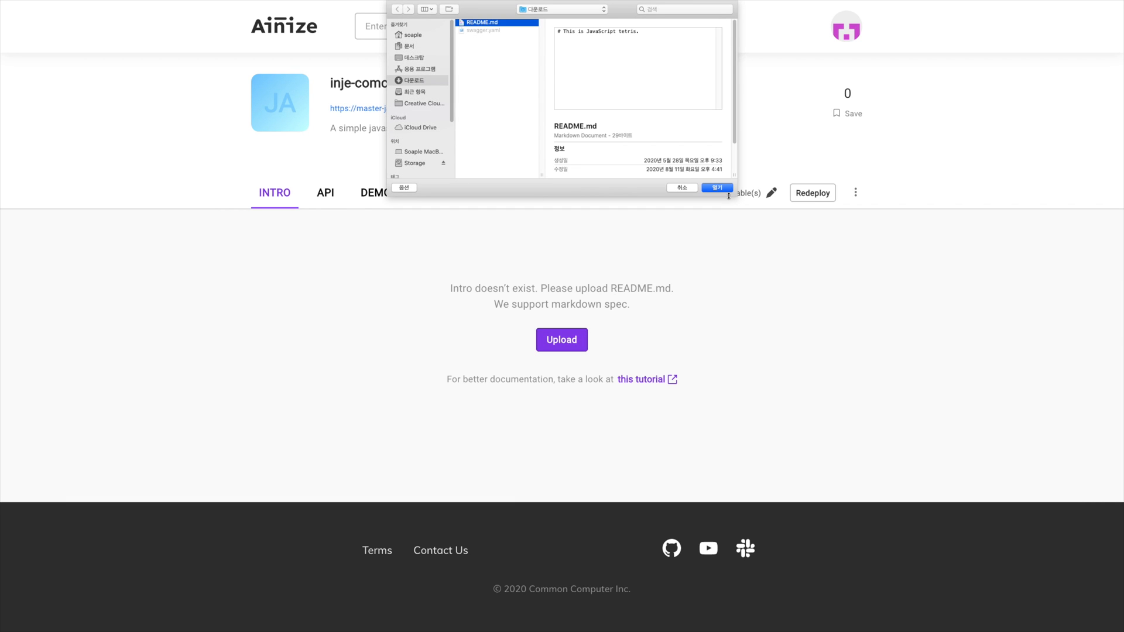
left_click(716, 188)
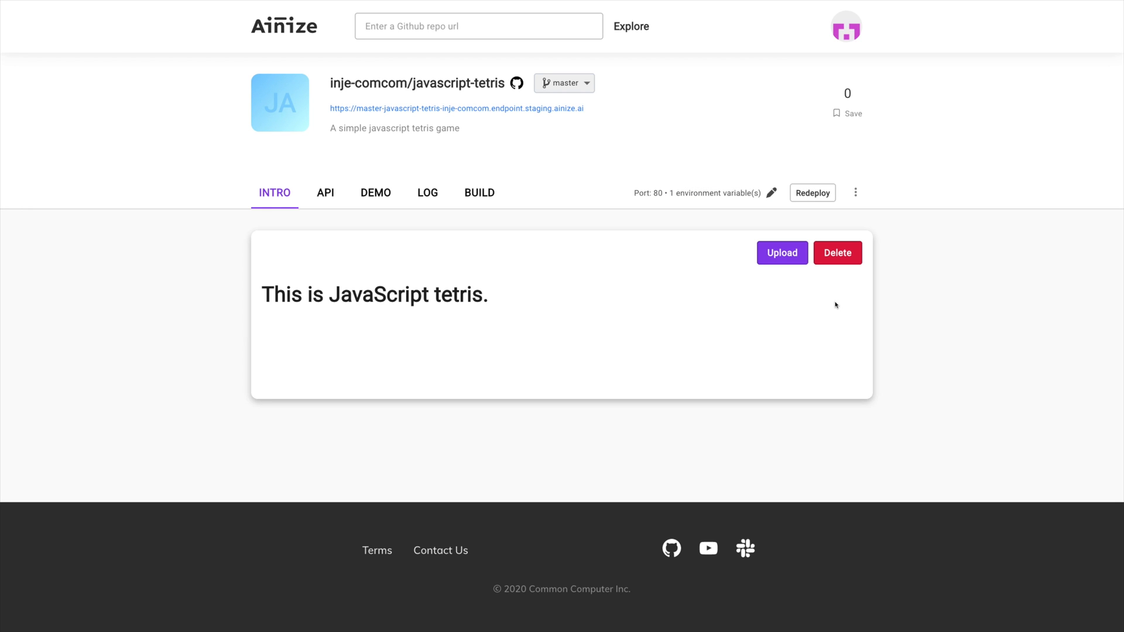
mouse_move(552, 311)
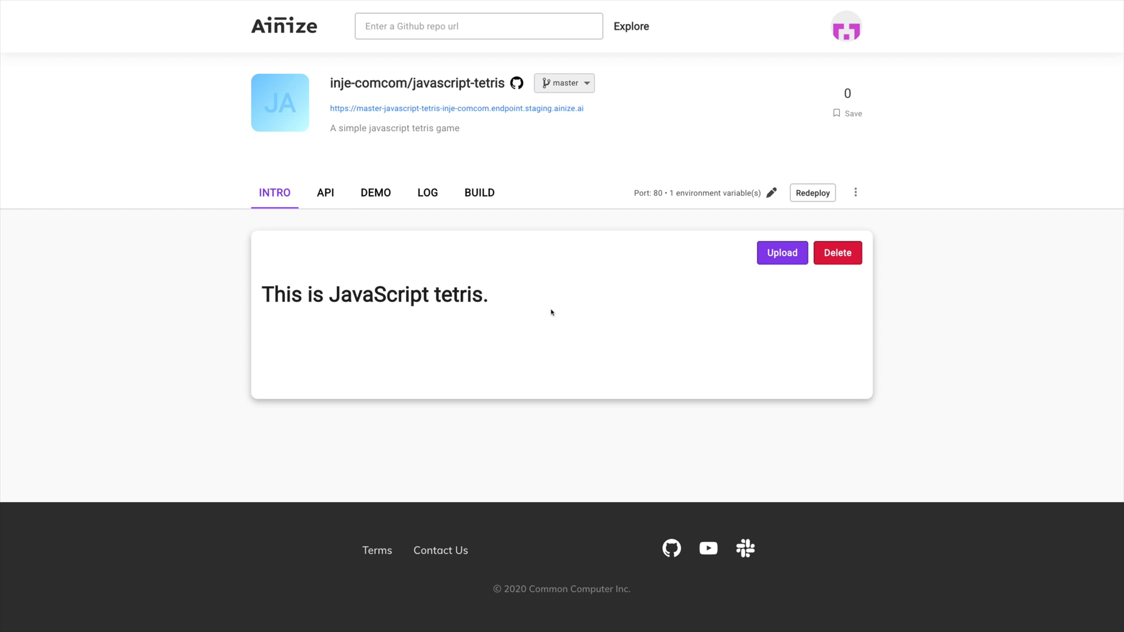
left_click(325, 192)
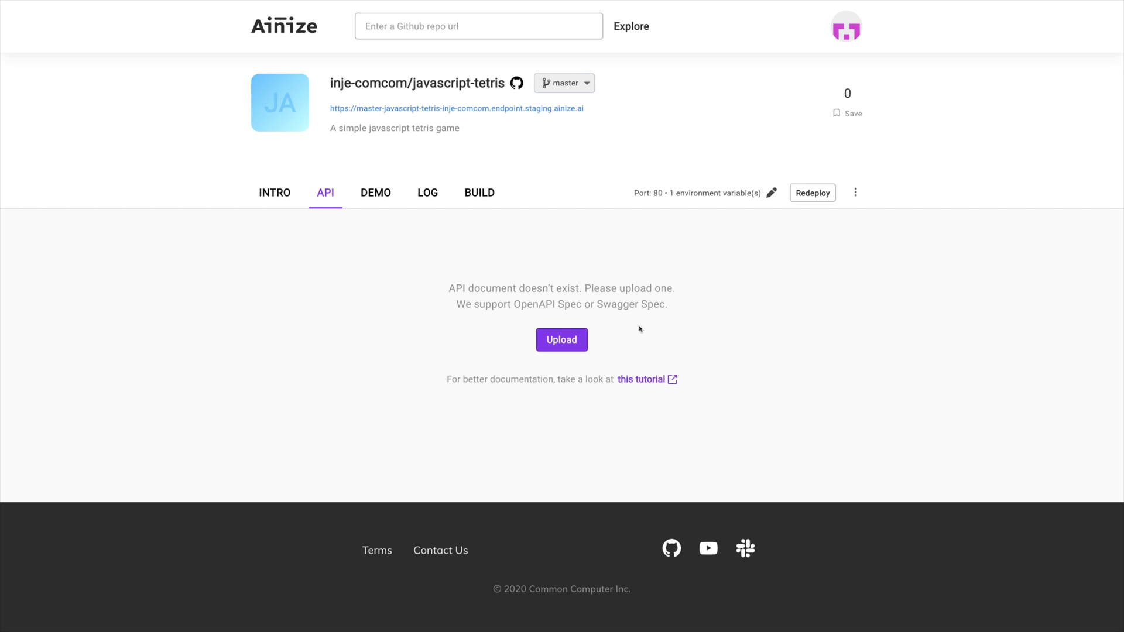
mouse_move(644, 345)
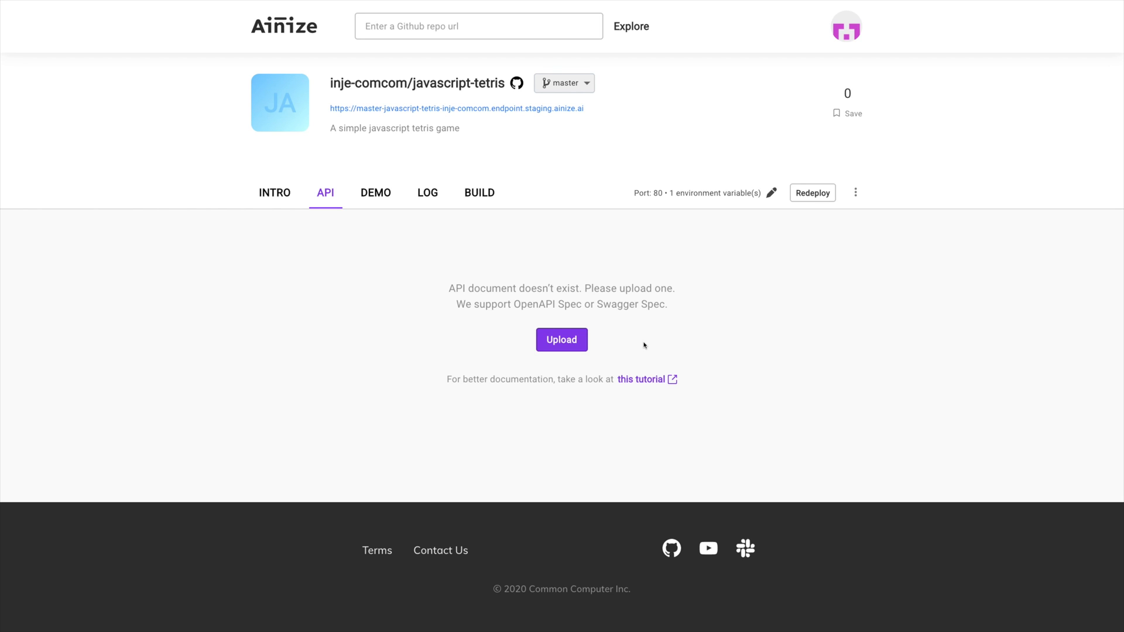
mouse_move(590, 347)
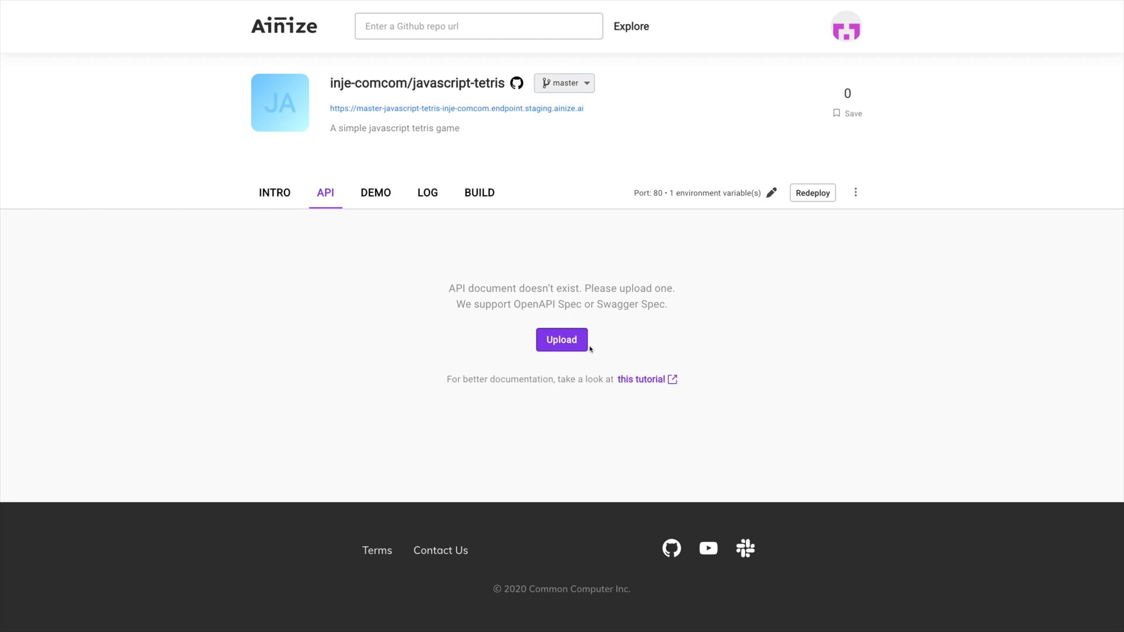
Upload swagger.yaml (Swagger Petstore spec) as the javascript-tetris API document.
left_click(561, 340)
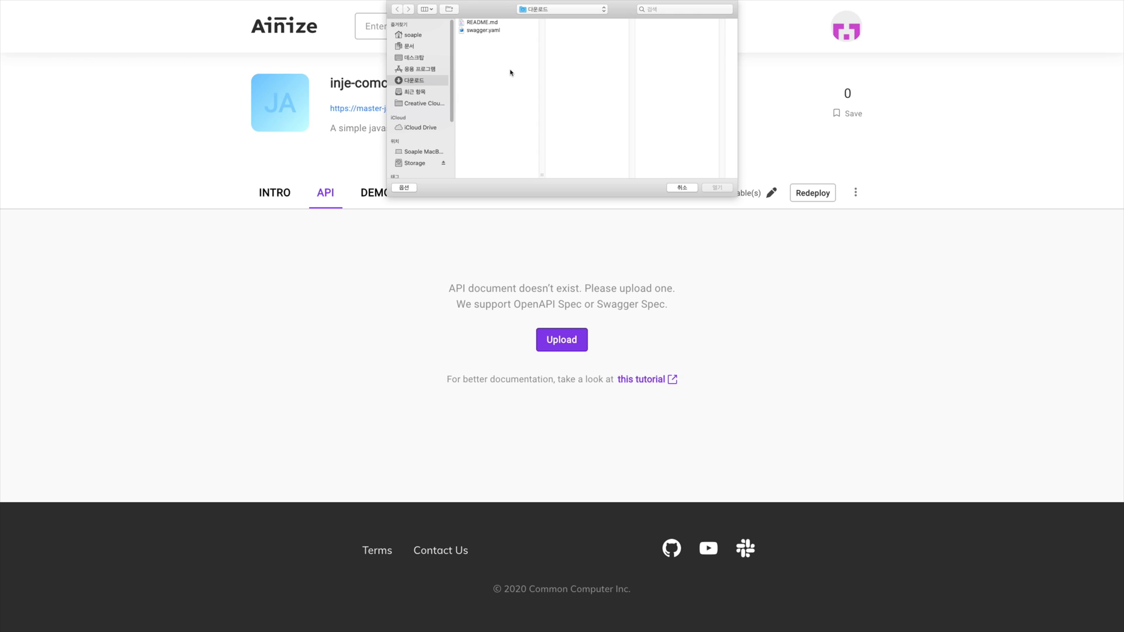
left_click(481, 30)
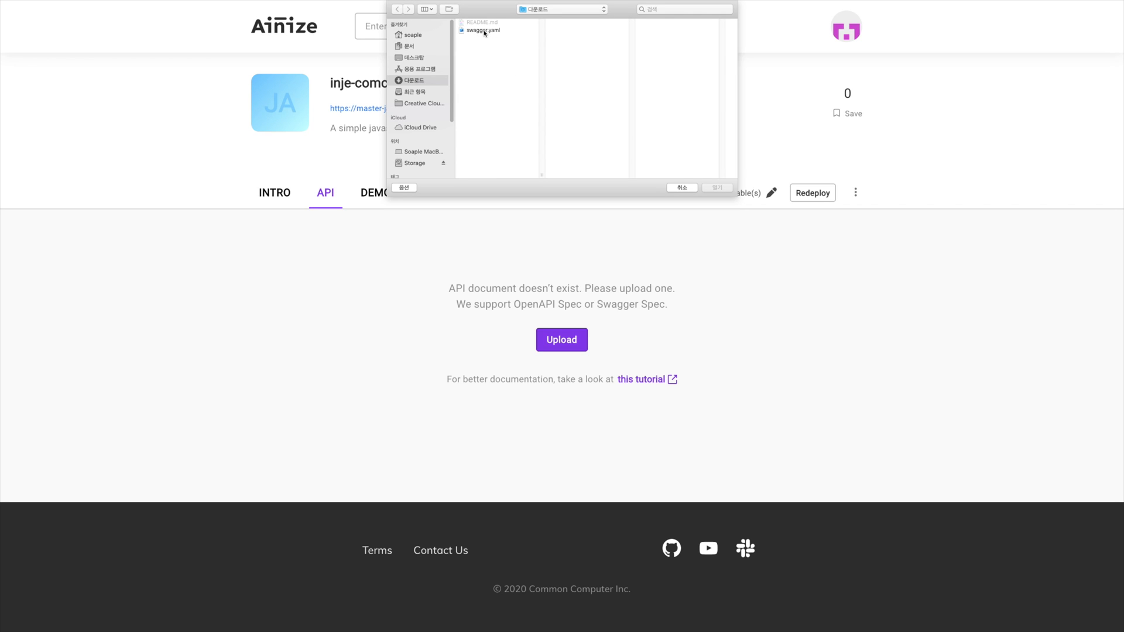
left_click(482, 30)
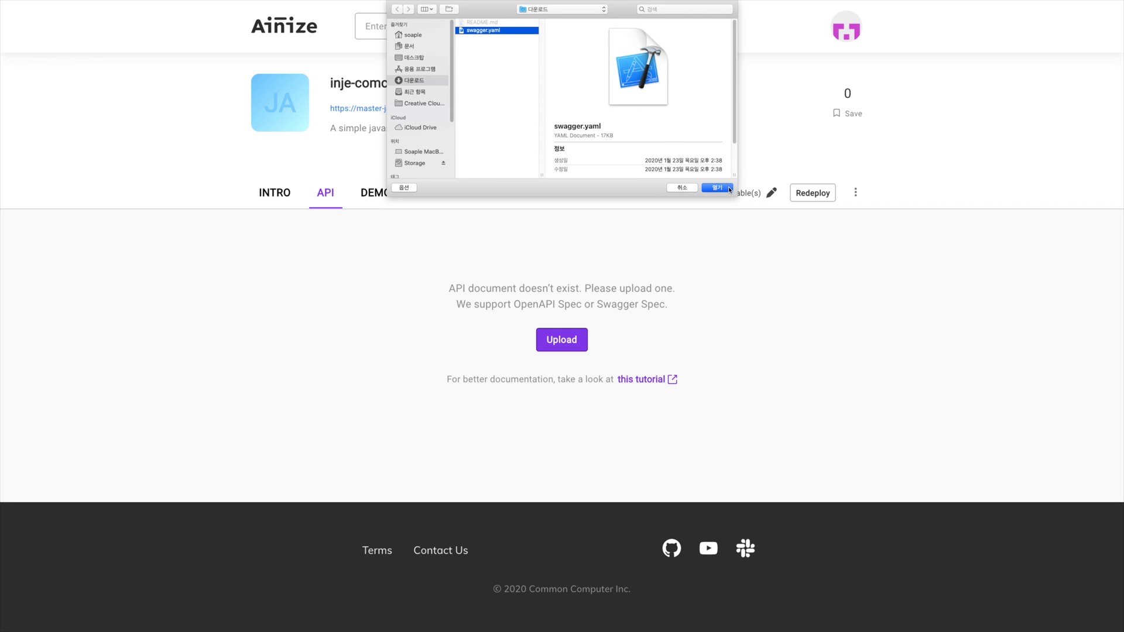
left_click(714, 188)
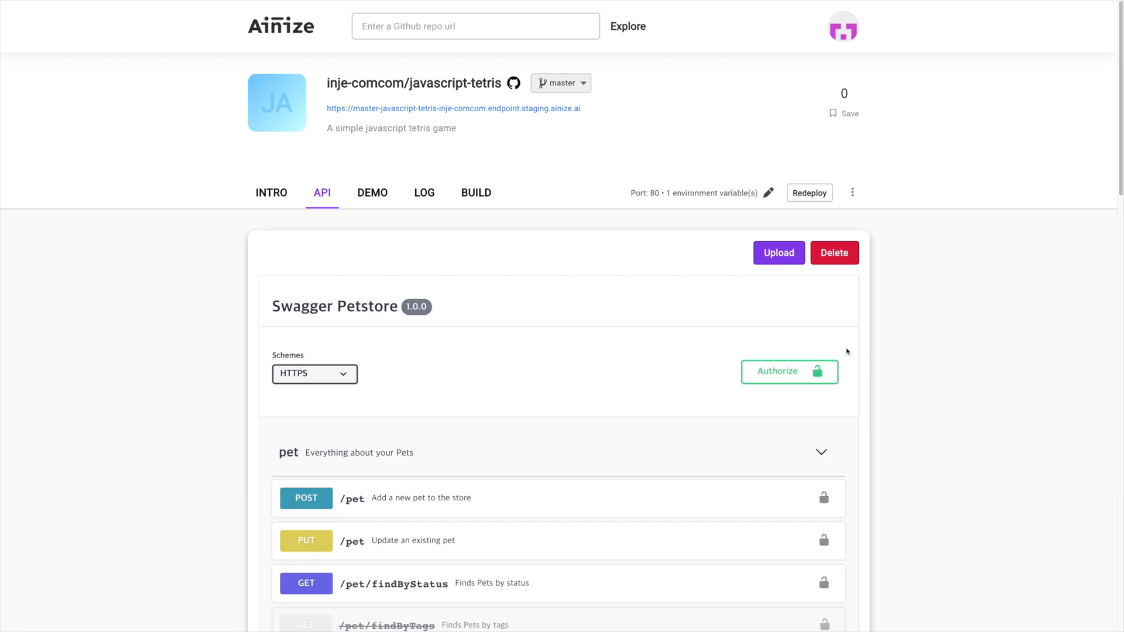
mouse_move(543, 277)
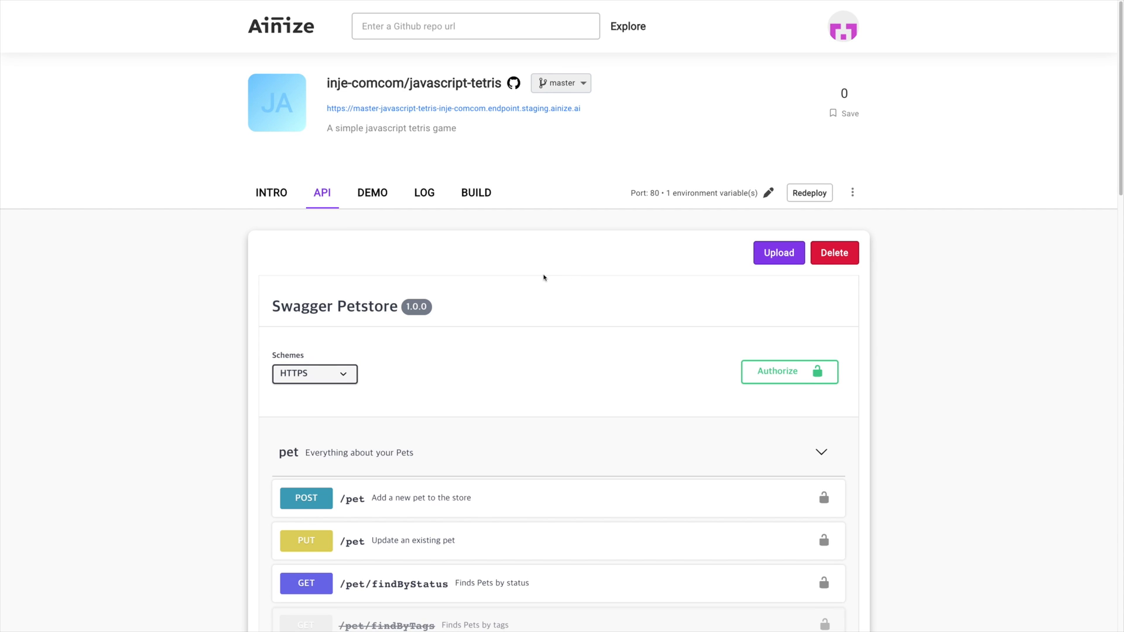
left_click(373, 192)
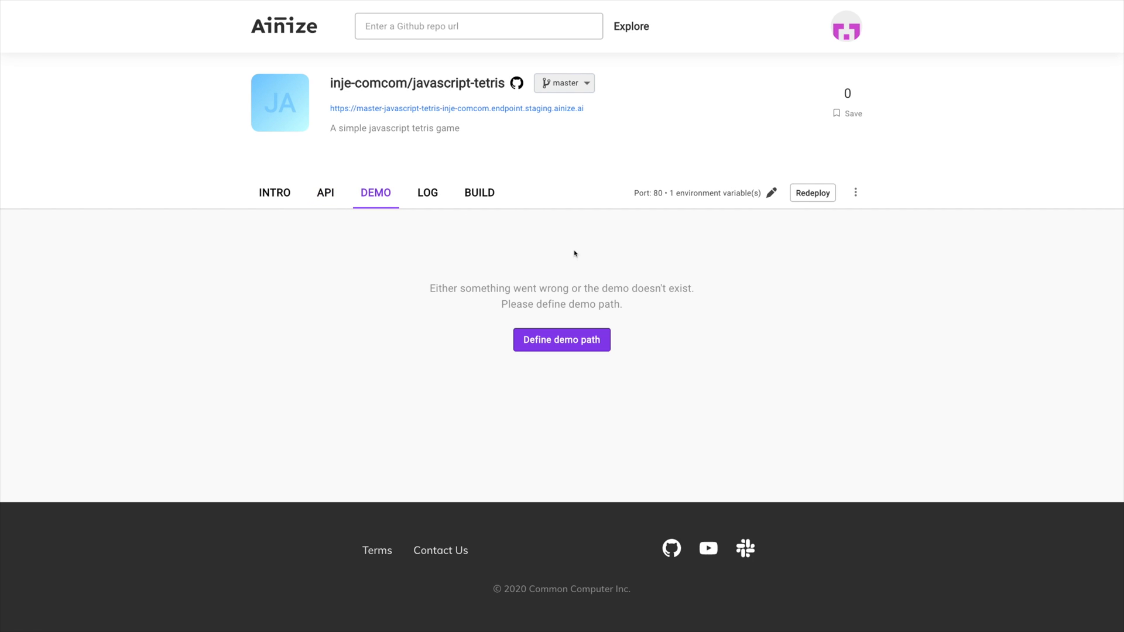
mouse_move(692, 351)
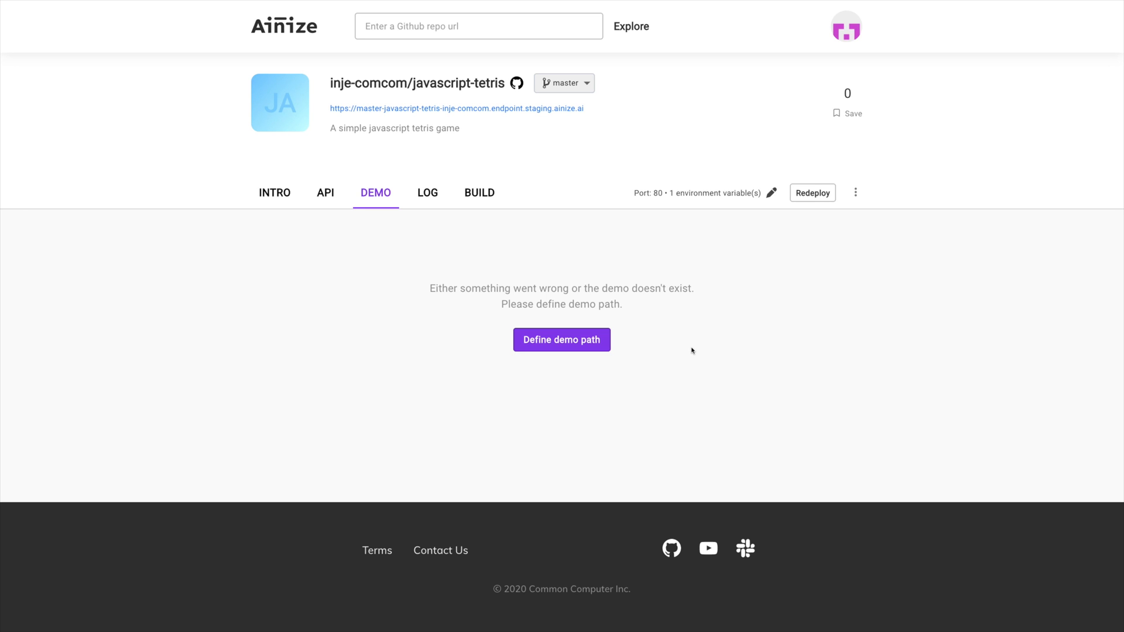
mouse_move(664, 350)
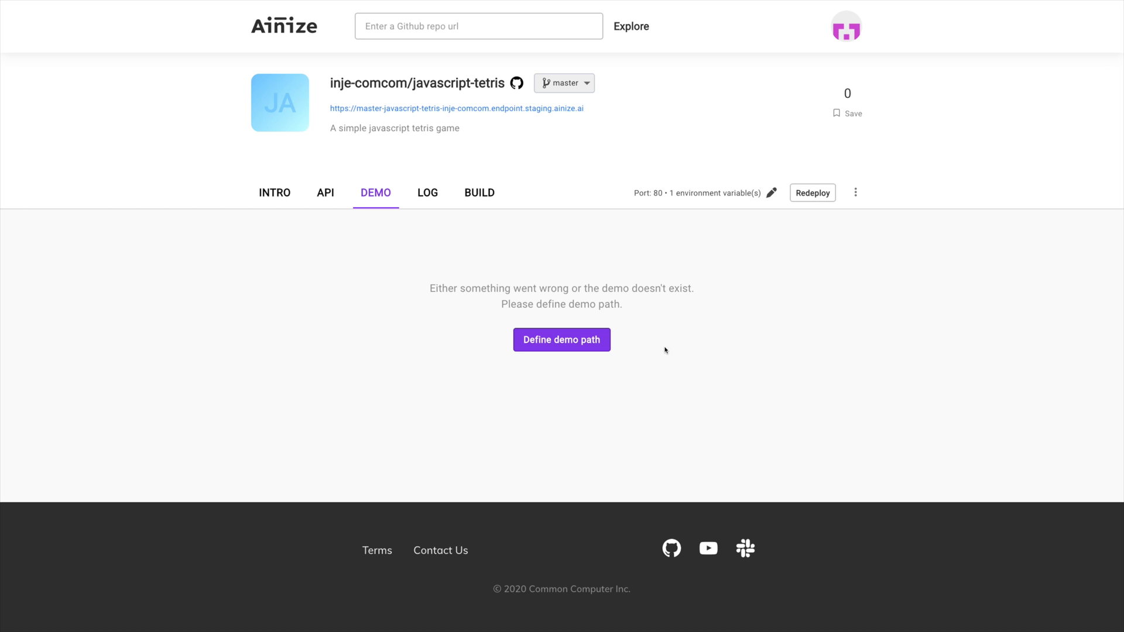
Define the demo path so the Tetris game runs in the demo section.
left_click(562, 340)
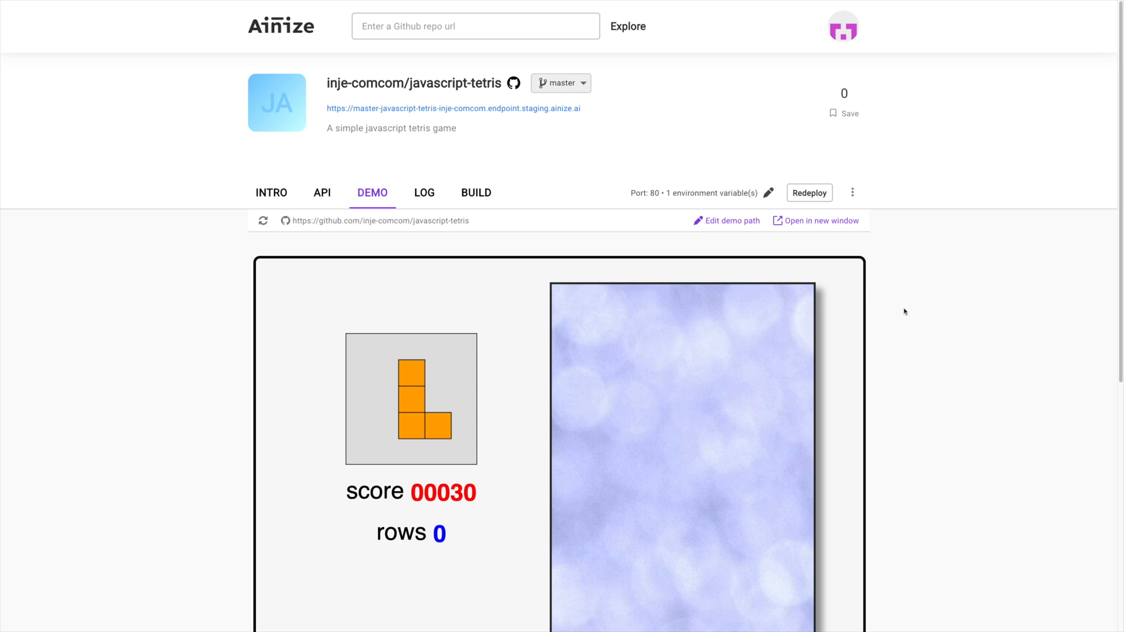
Review the runtime and build logs for javascript-tetris, the build ending in DONE.
left_click(423, 192)
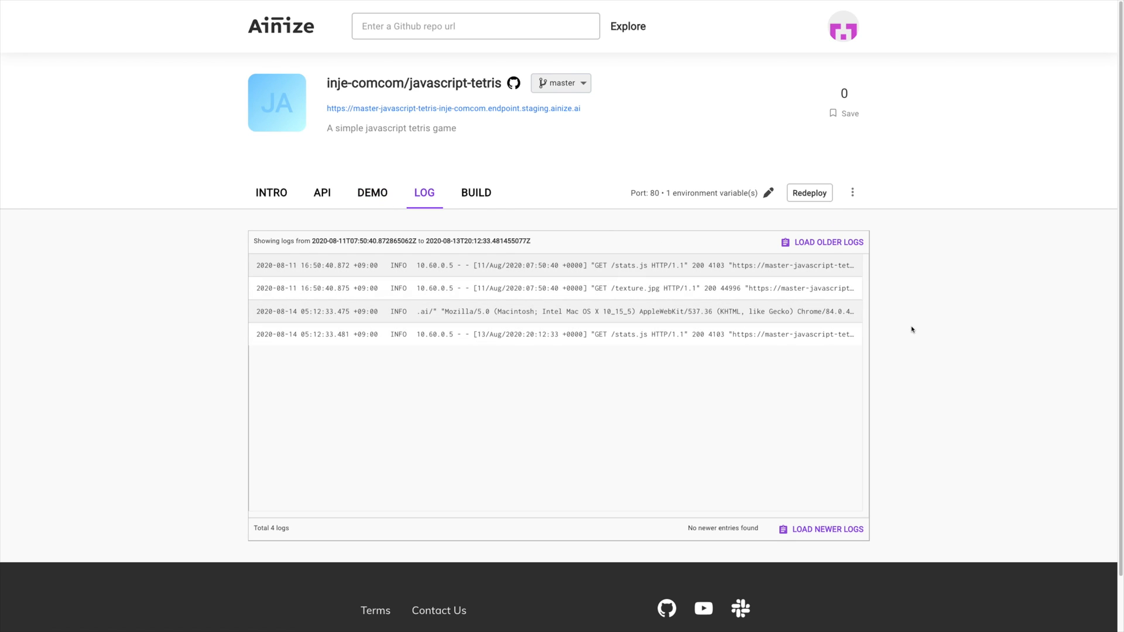
mouse_move(501, 202)
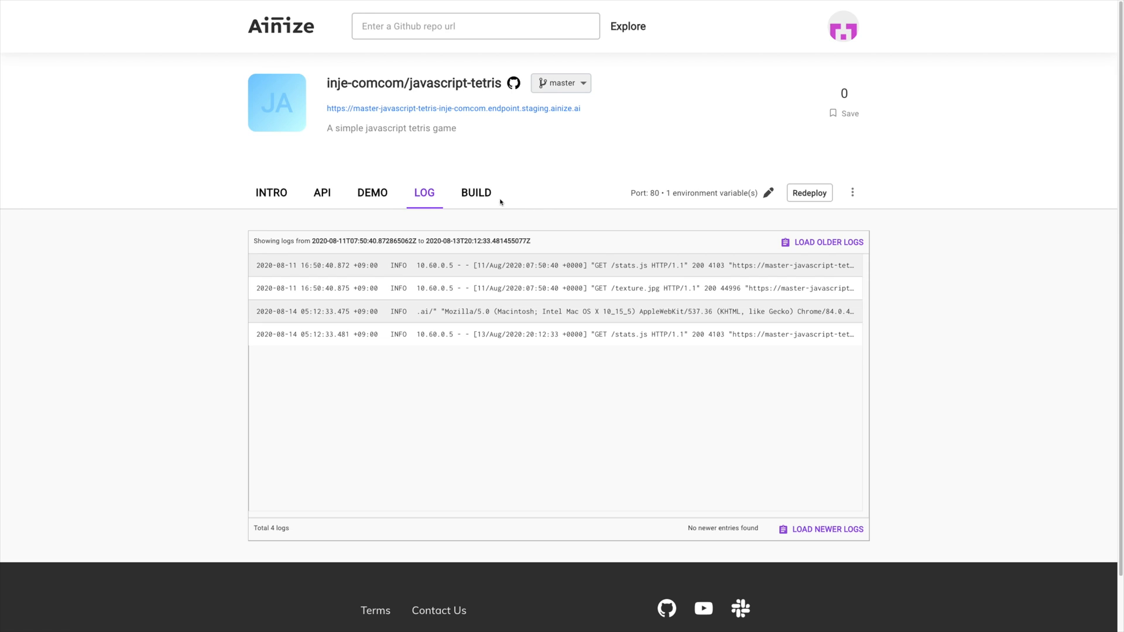
left_click(475, 193)
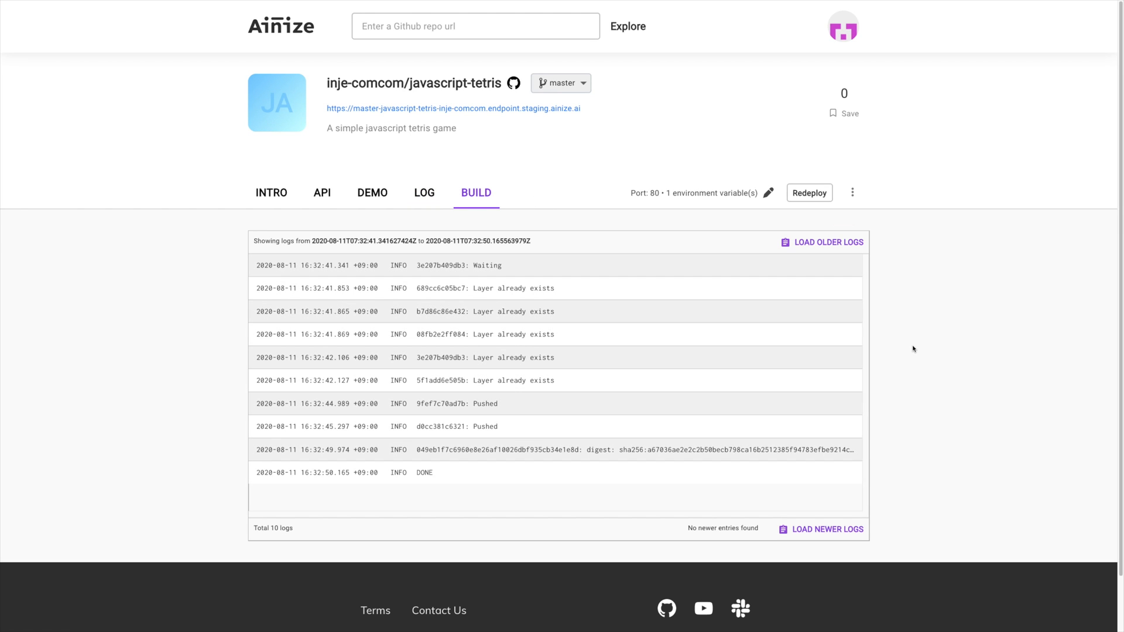
left_click(767, 192)
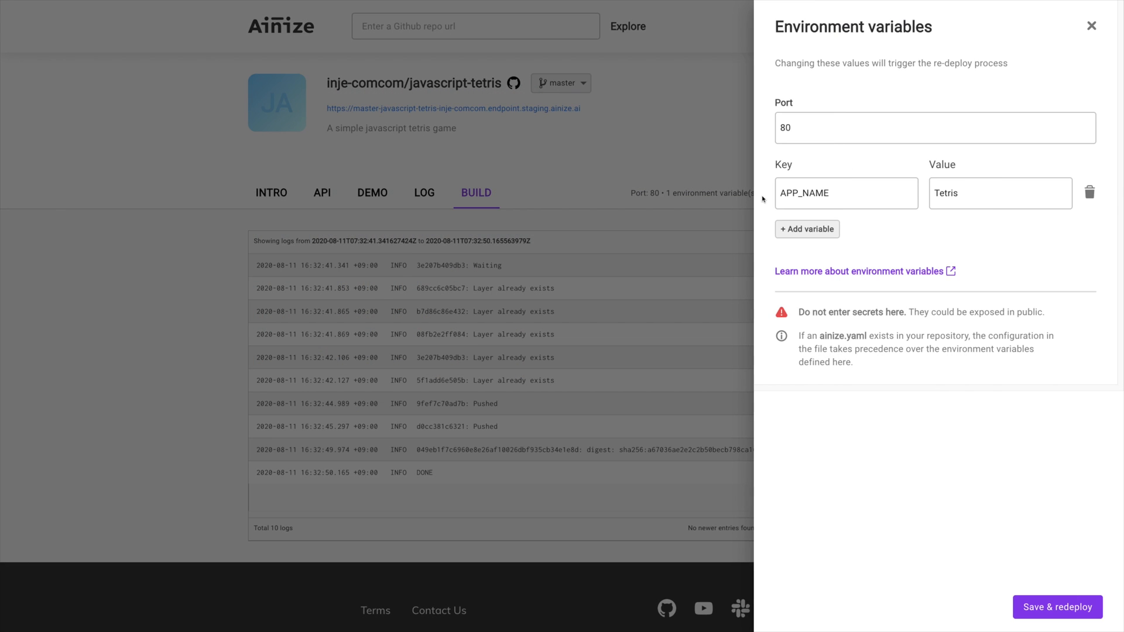
mouse_move(1060, 409)
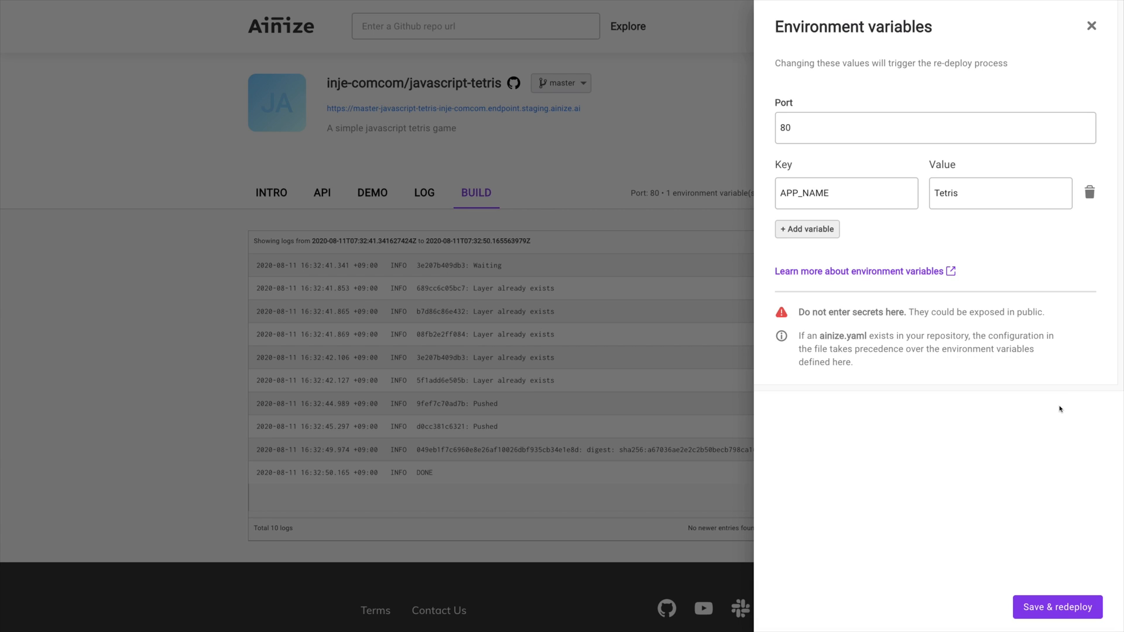
Add and remove an empty environment variable row, leaving port 80 and APP_NAME=Tetris unchanged.
left_click(808, 230)
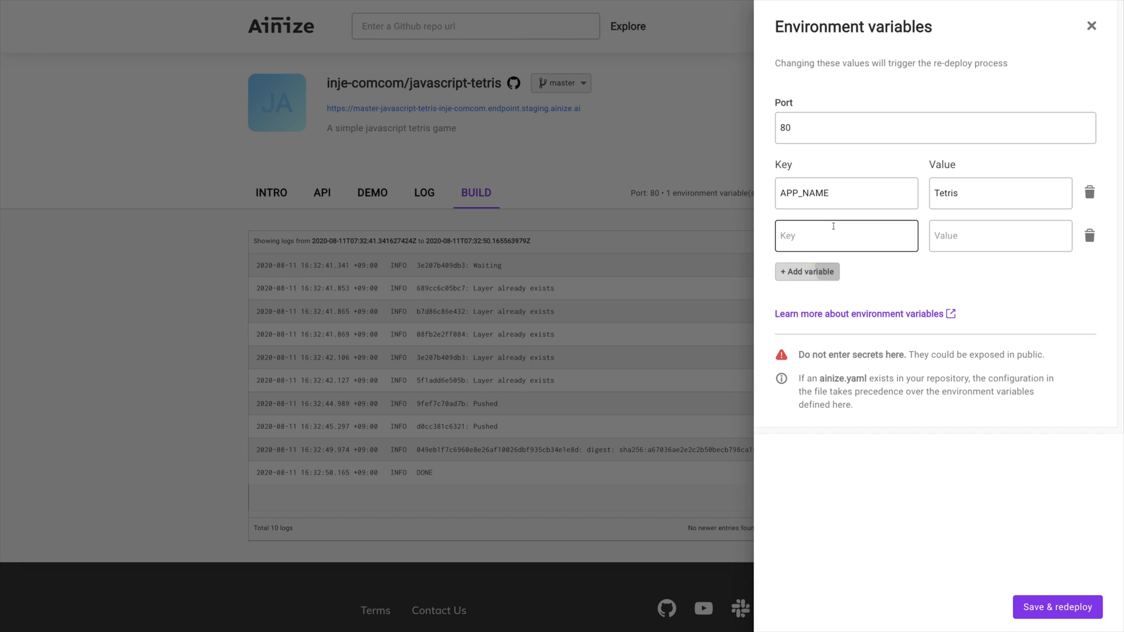
left_click(1089, 236)
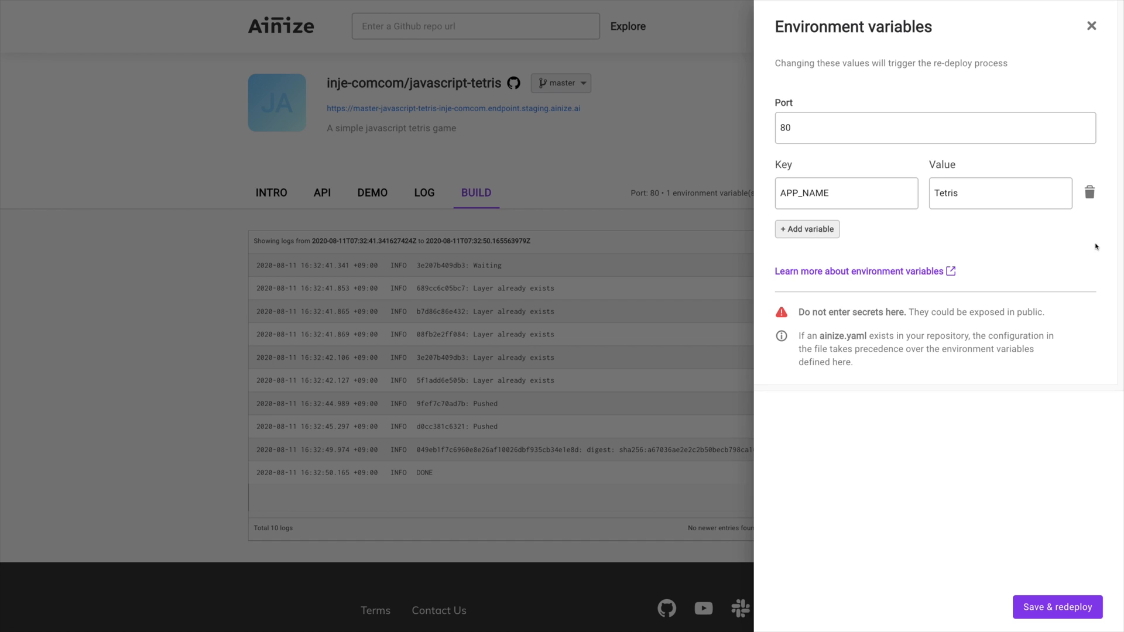
mouse_move(1052, 457)
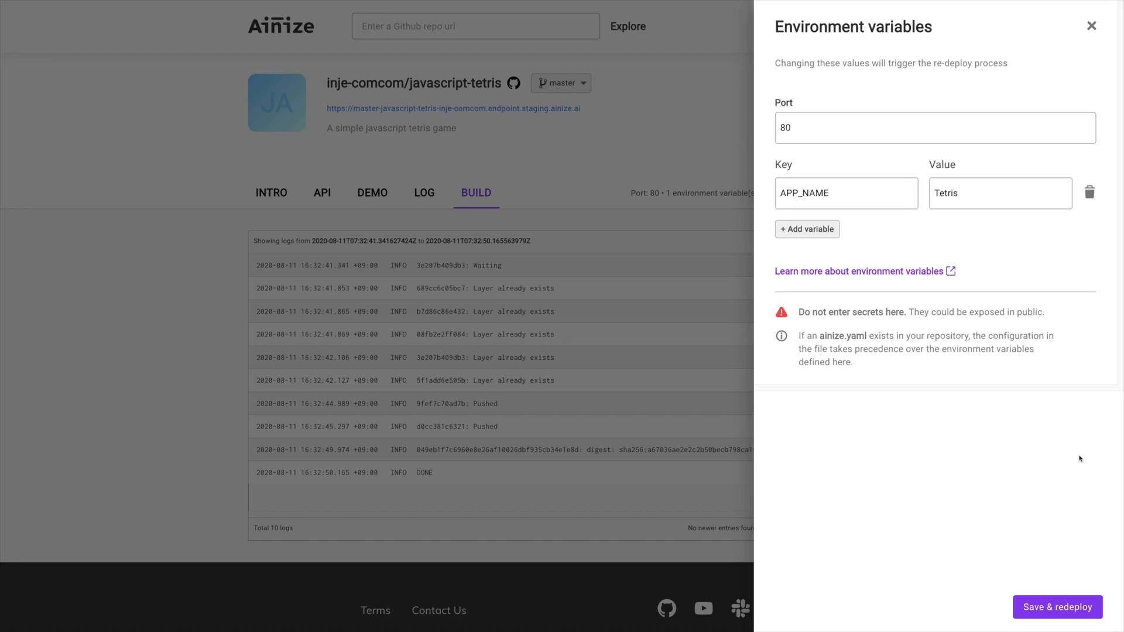
left_click(1089, 26)
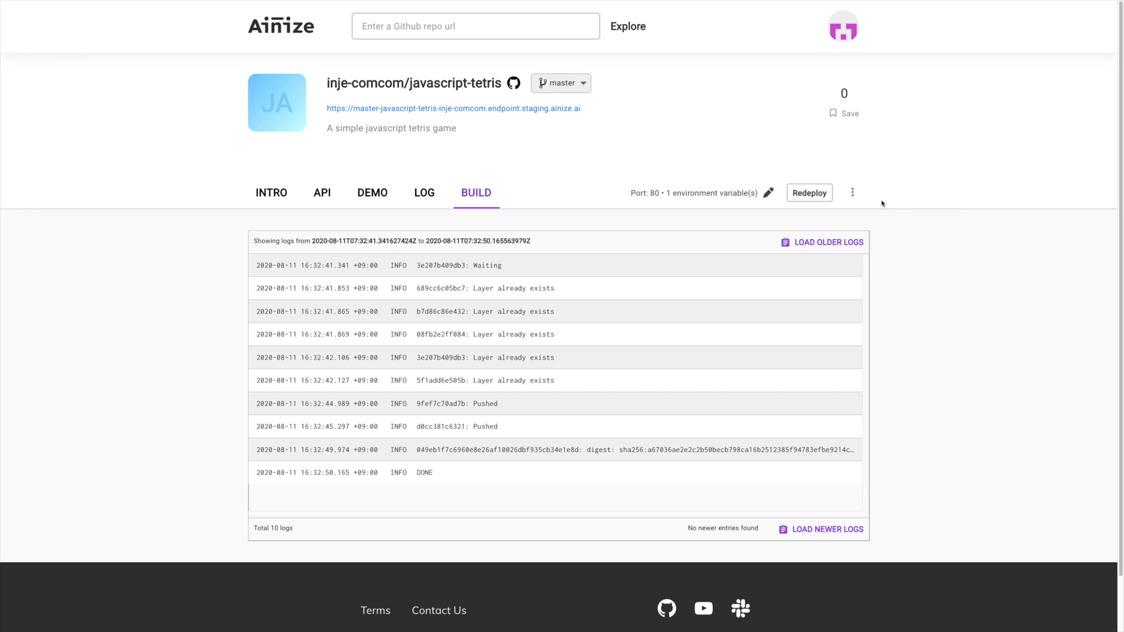
Copy the Markdown snippet for the Run on Ainize button from the project's options.
left_click(852, 192)
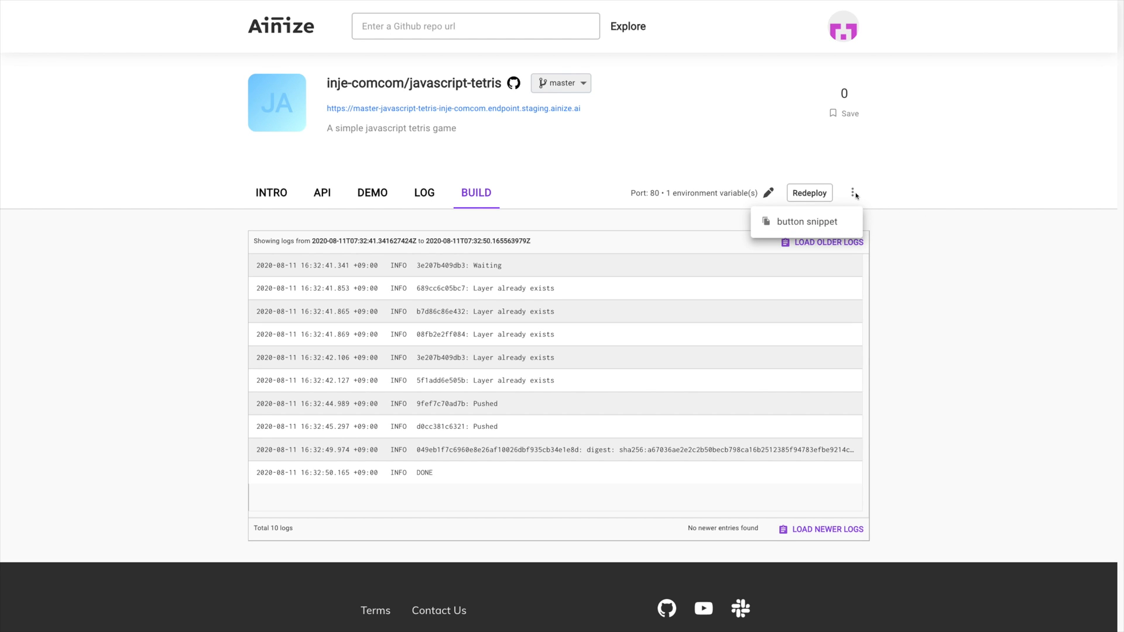
left_click(805, 221)
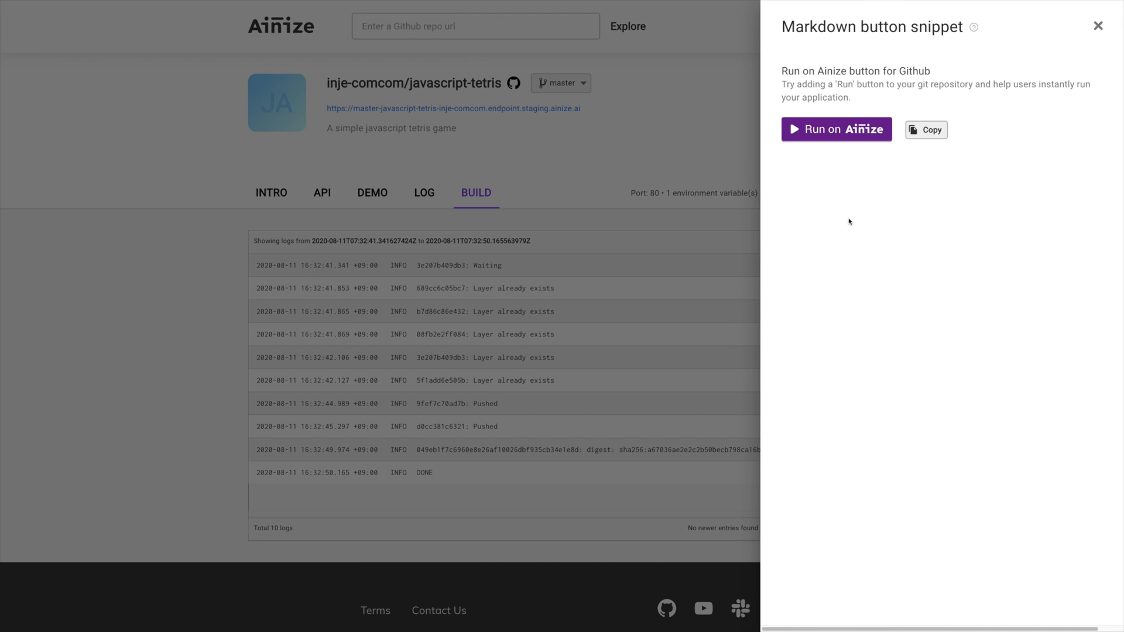
mouse_move(960, 164)
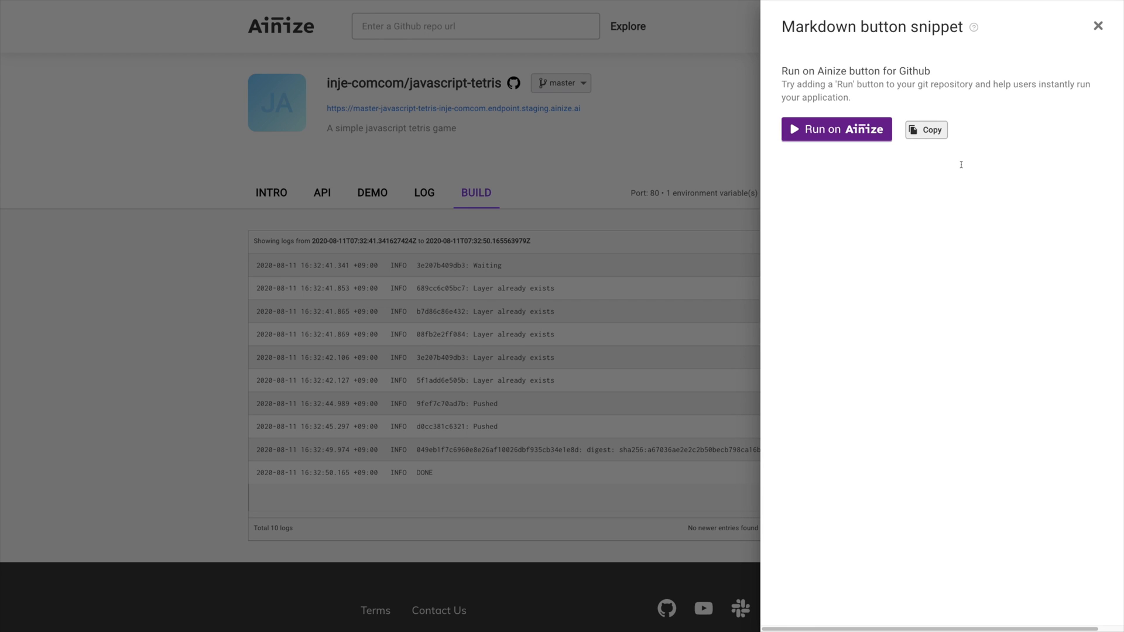
mouse_move(976, 176)
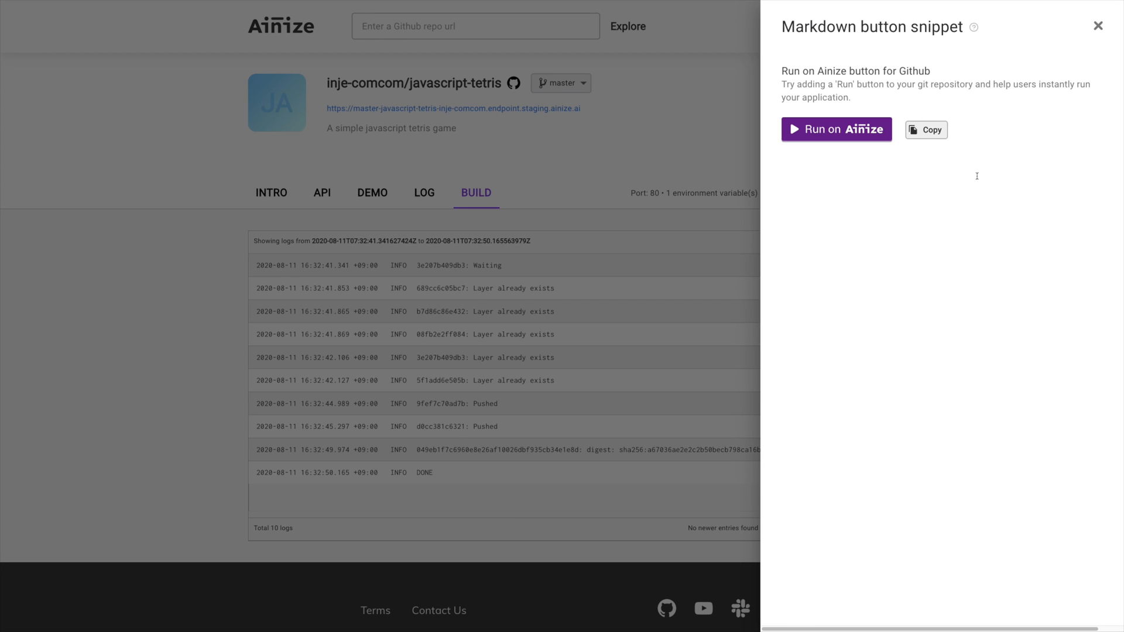
mouse_move(995, 152)
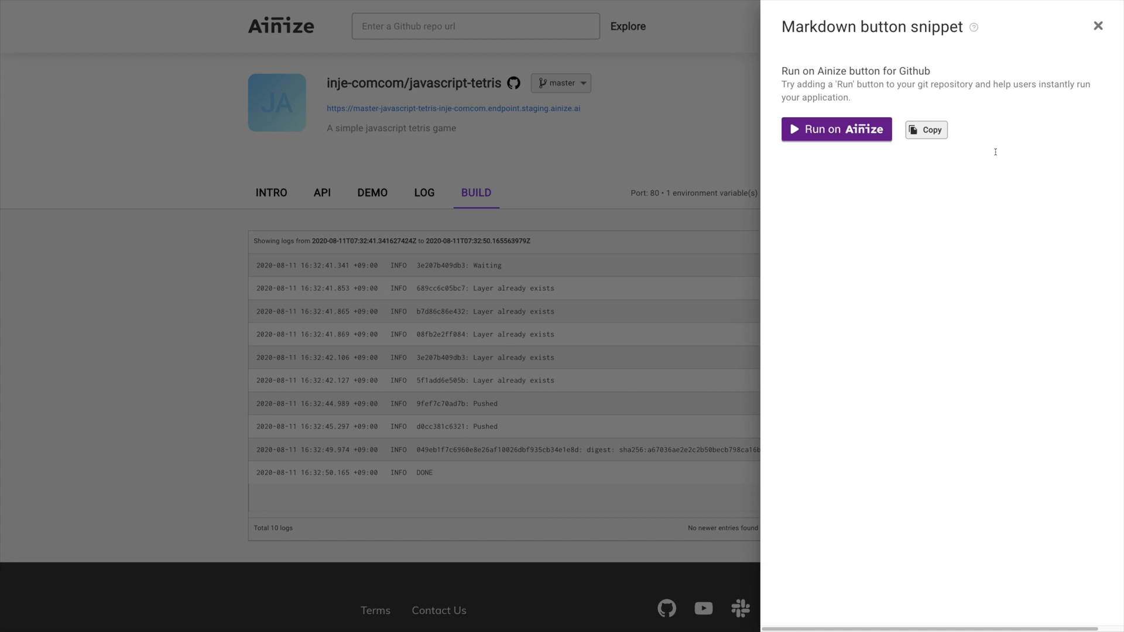
left_click(927, 129)
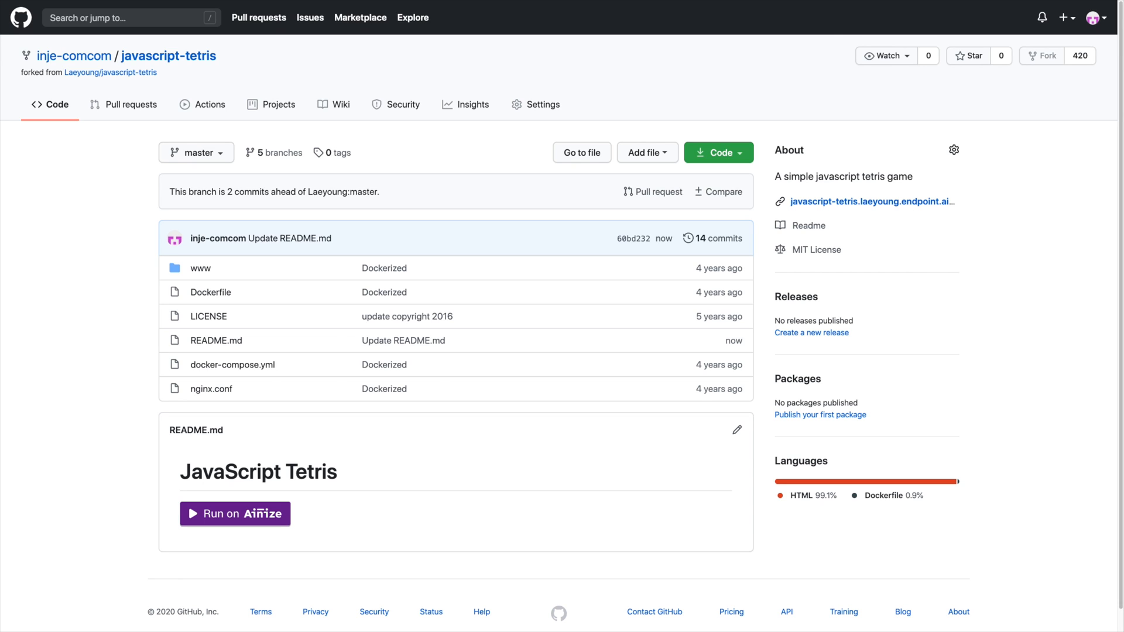
Launch javascript-tetris on Ainize via the Run on Ainize button in the GitHub README.
left_click(234, 513)
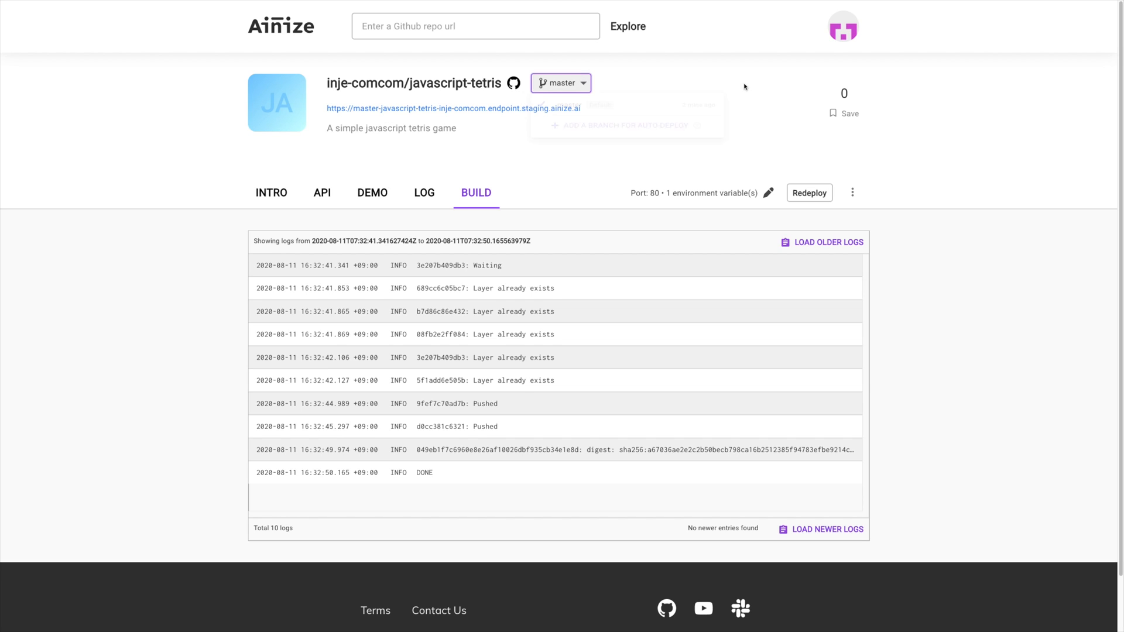
mouse_move(866, 110)
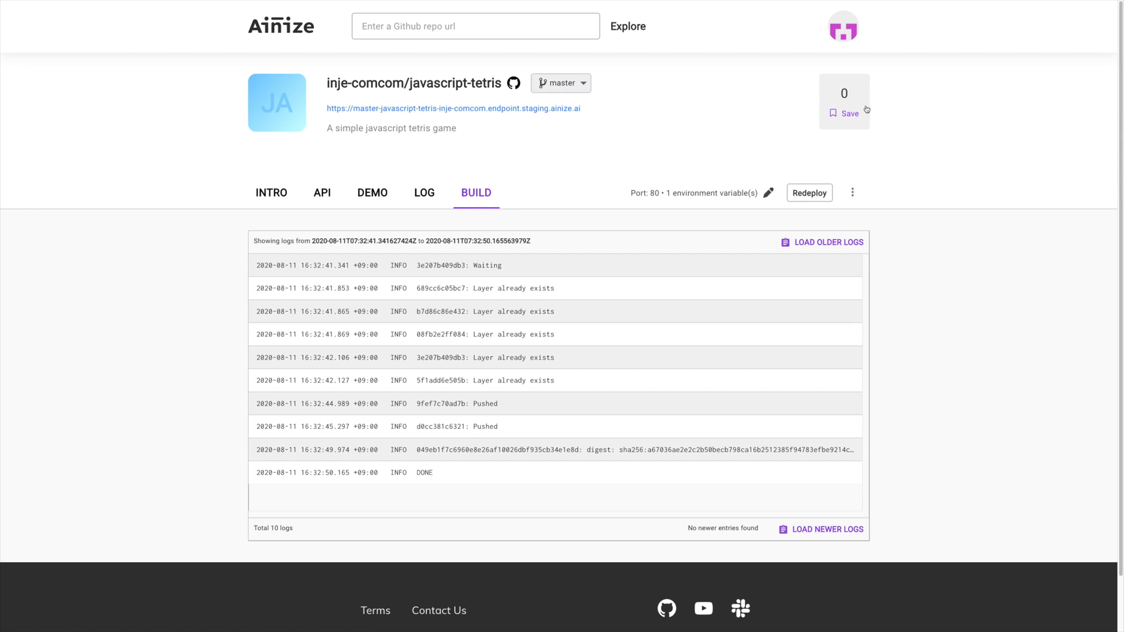
Save the javascript-tetris repository, raising its save count from 0 to 1.
left_click(842, 113)
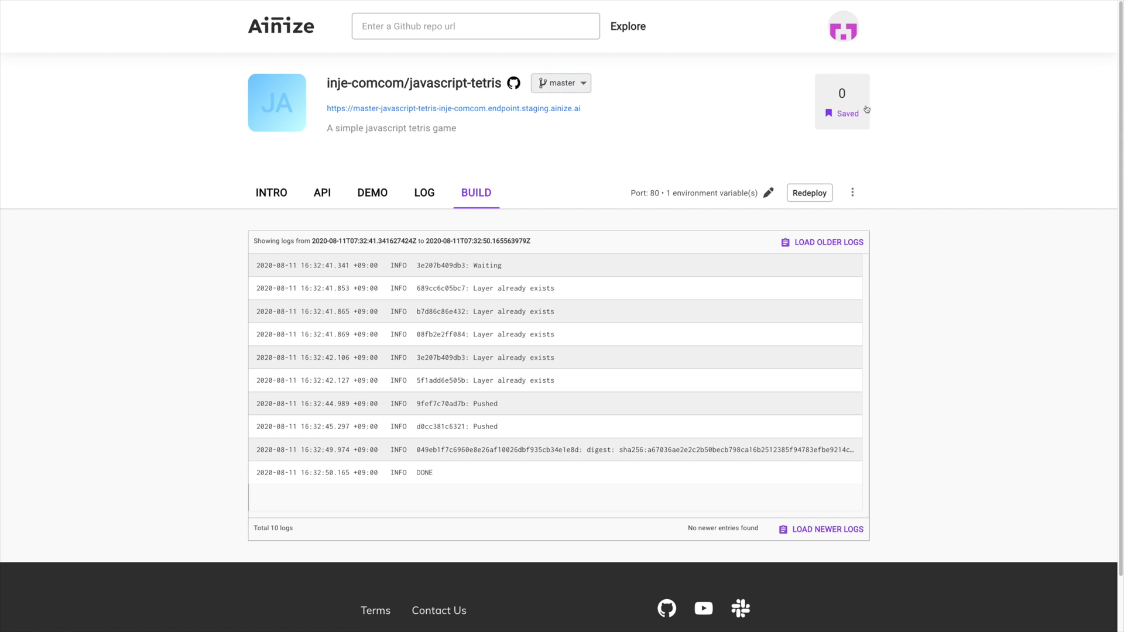
left_click(843, 114)
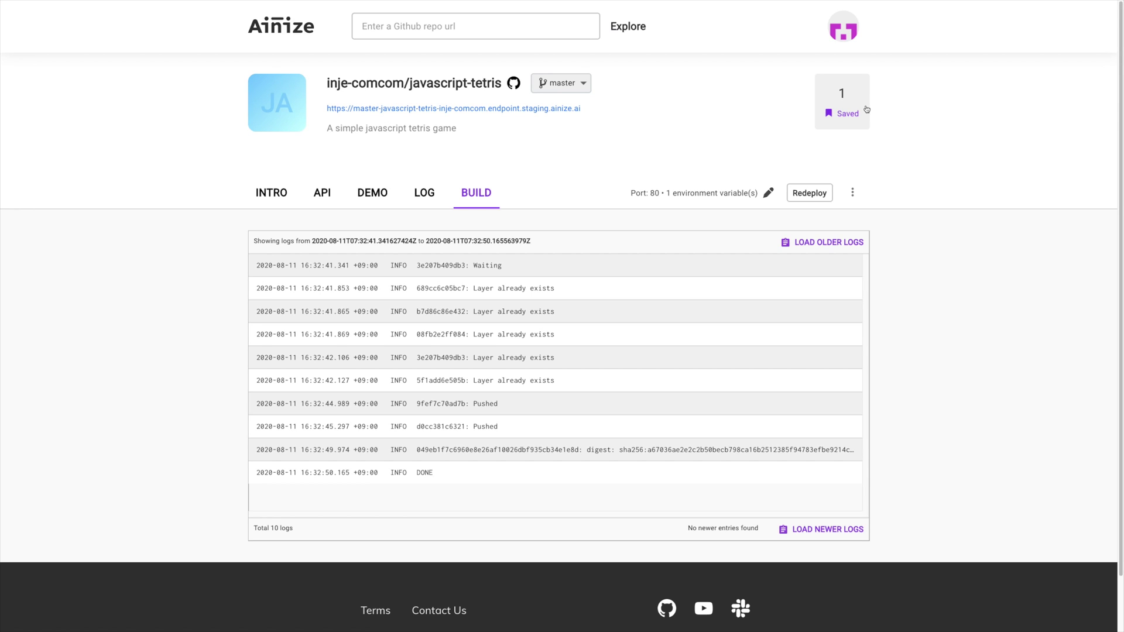
mouse_move(898, 152)
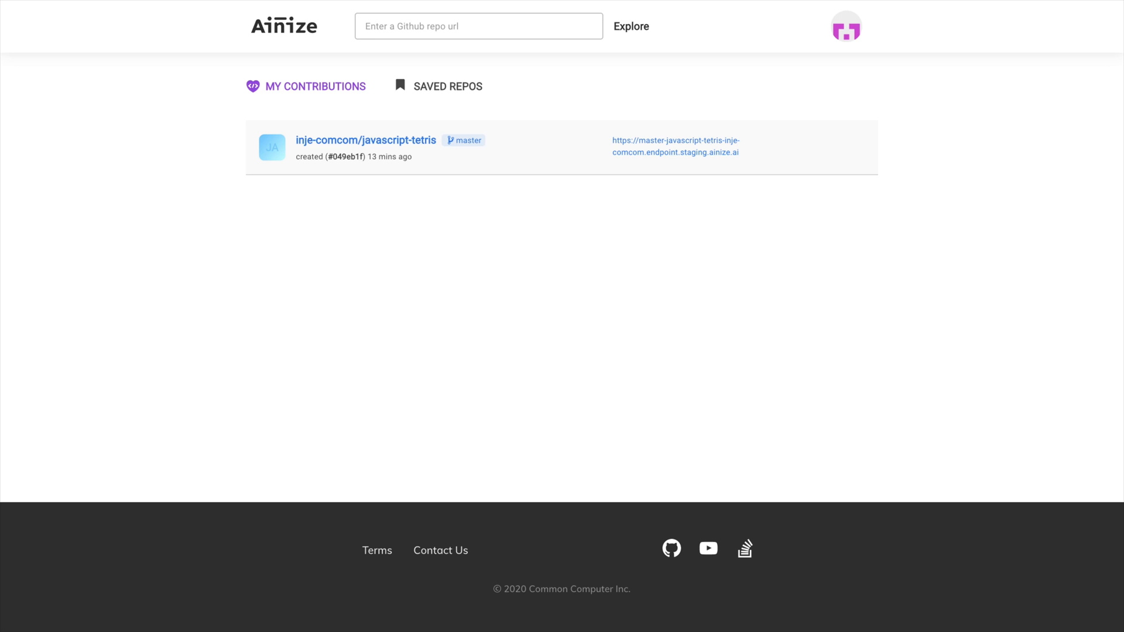
View Saved Repos listing inje-comcom/javascript-tetris, then go to the Explore page.
left_click(448, 87)
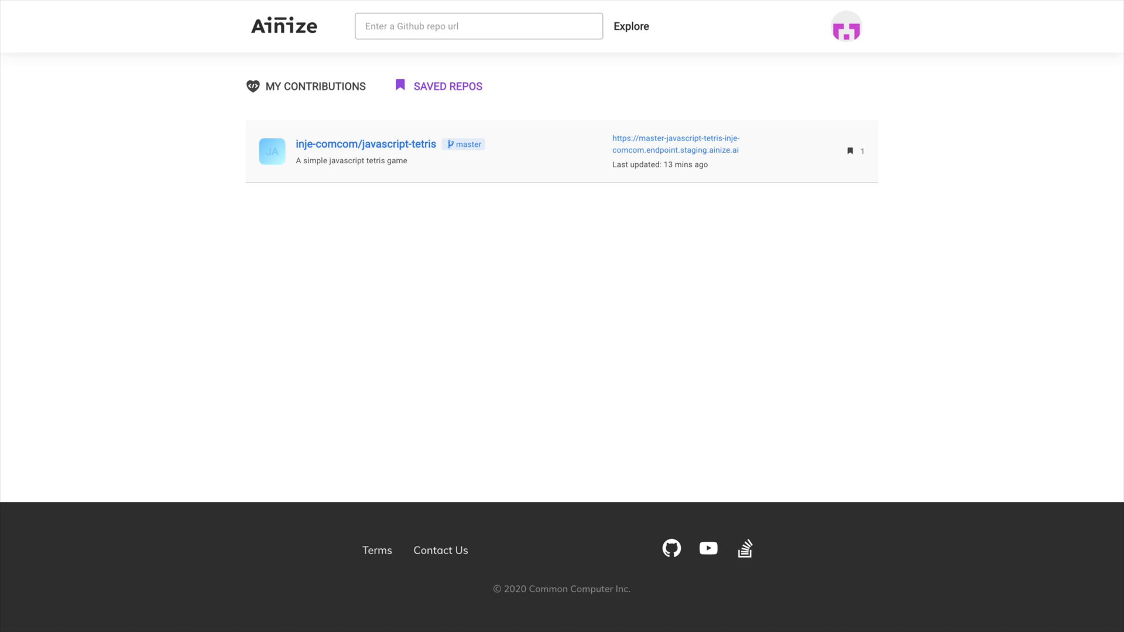
left_click(634, 26)
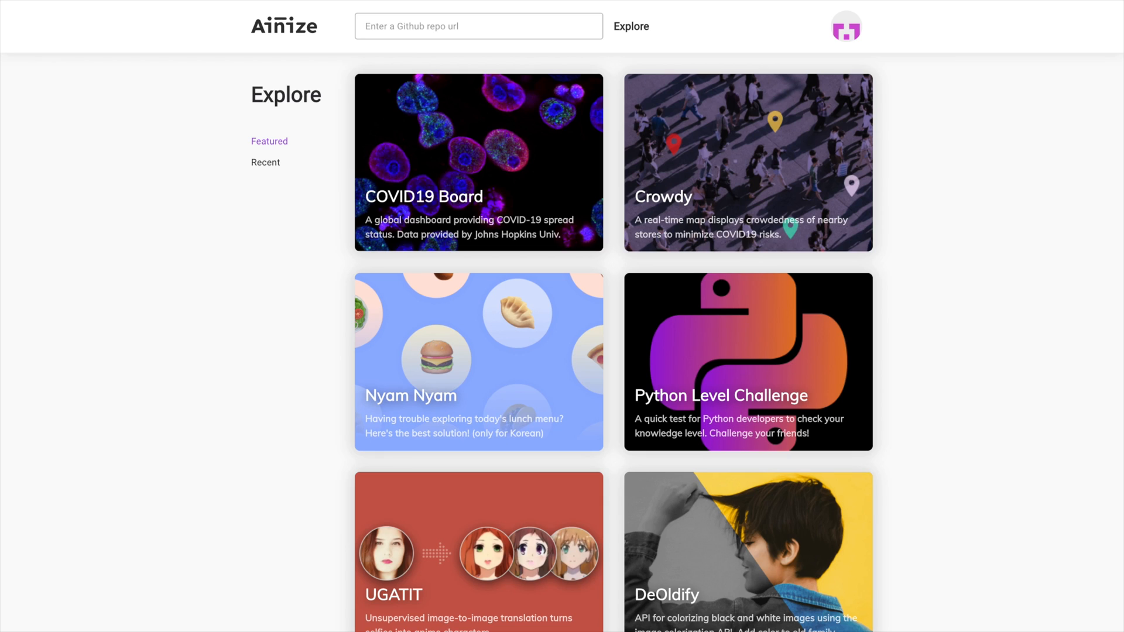
Run the featured UGATIT demo on woman.jpg in Selfie -> Anime mode.
left_click(478, 551)
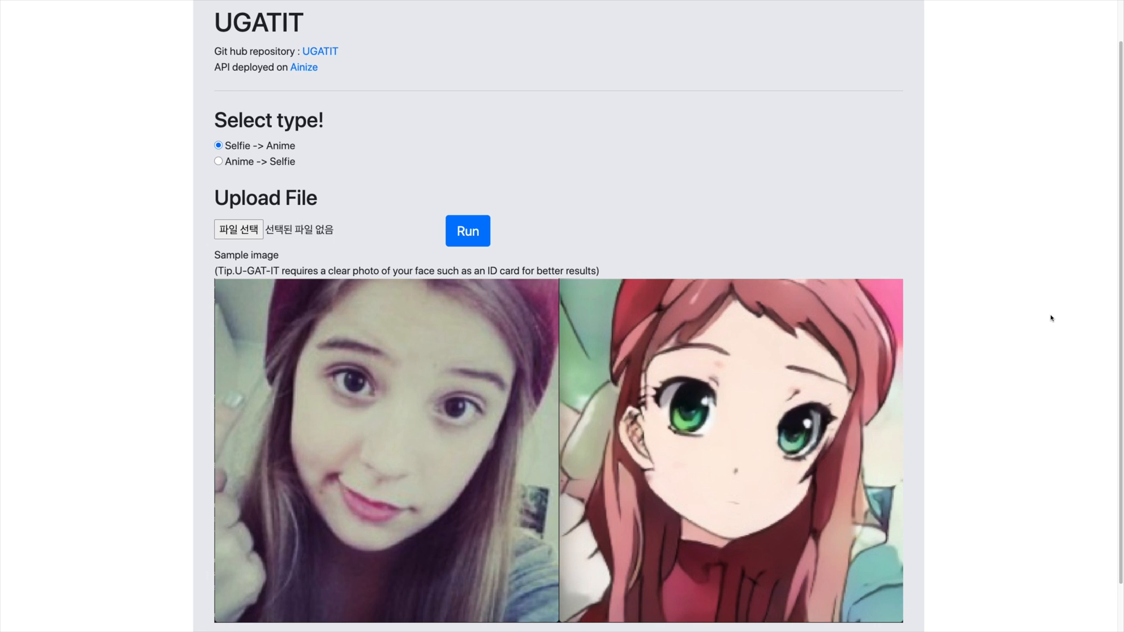
mouse_move(1010, 300)
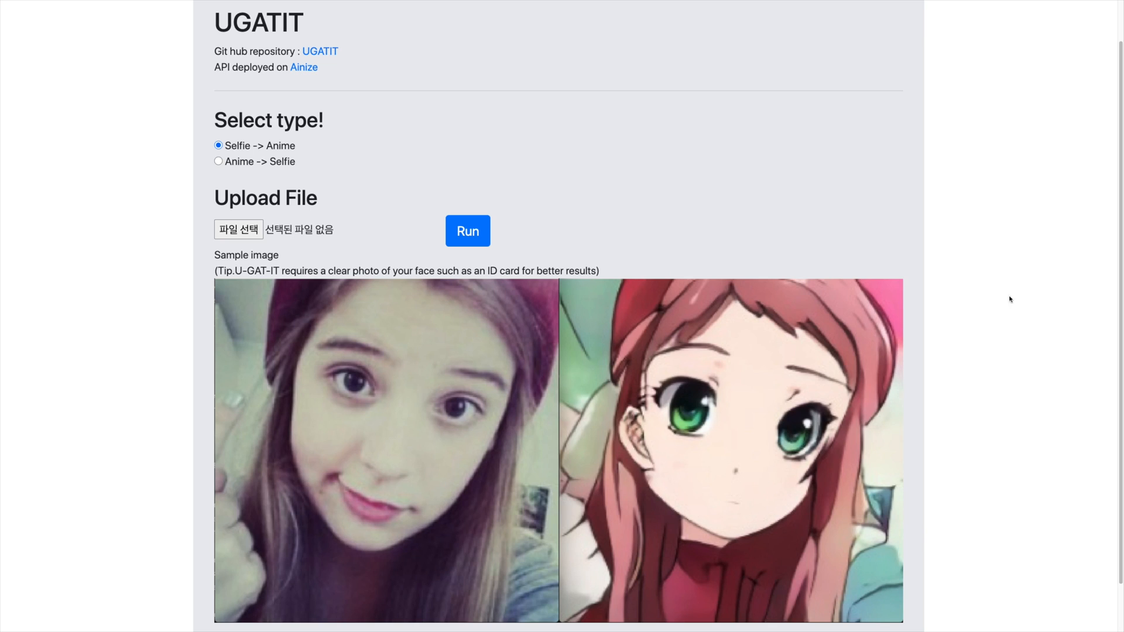
left_click(217, 161)
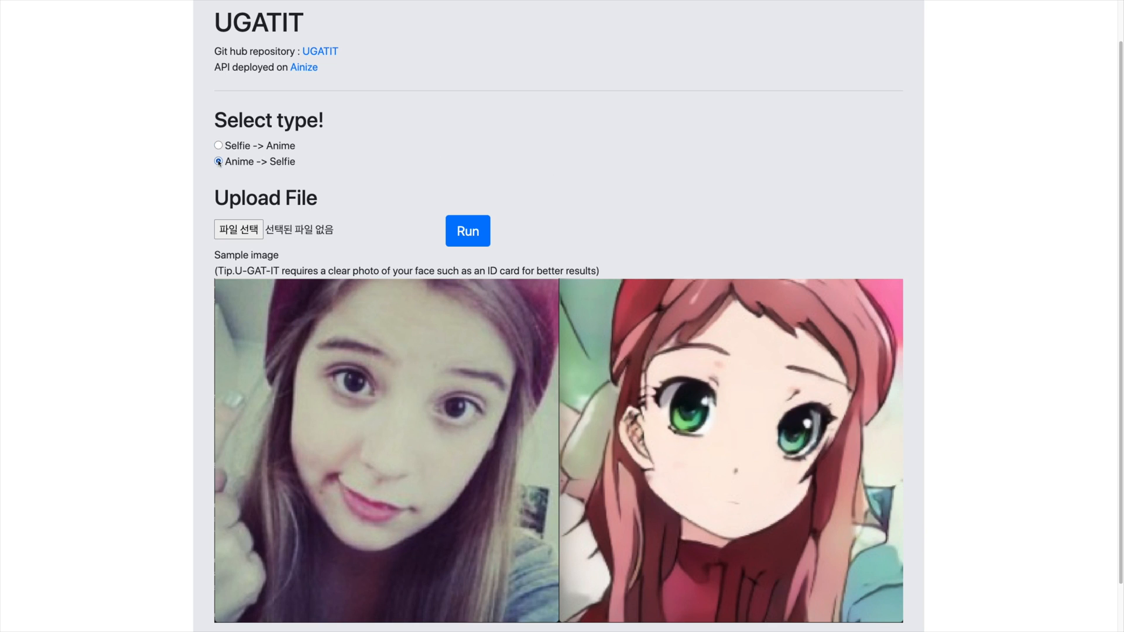
left_click(218, 145)
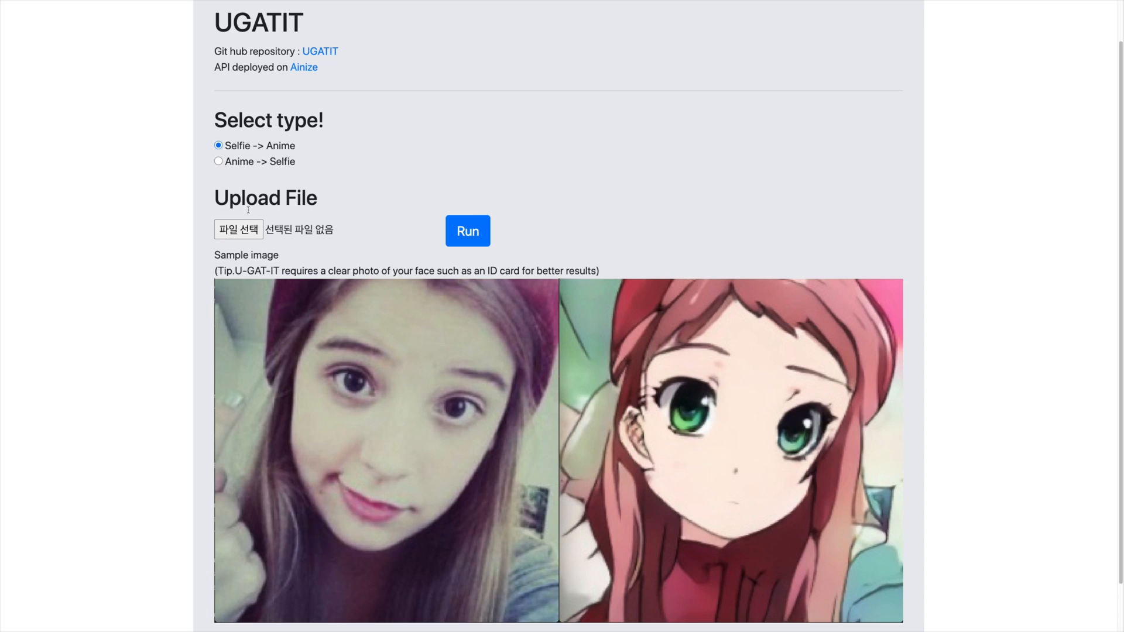
left_click(238, 230)
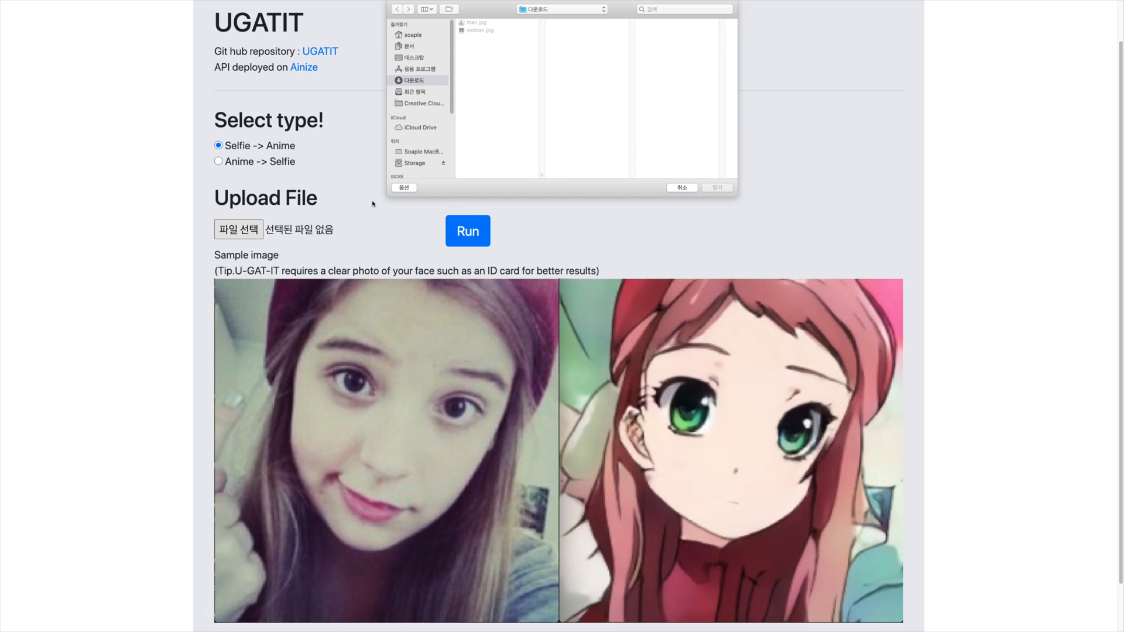
left_click(716, 188)
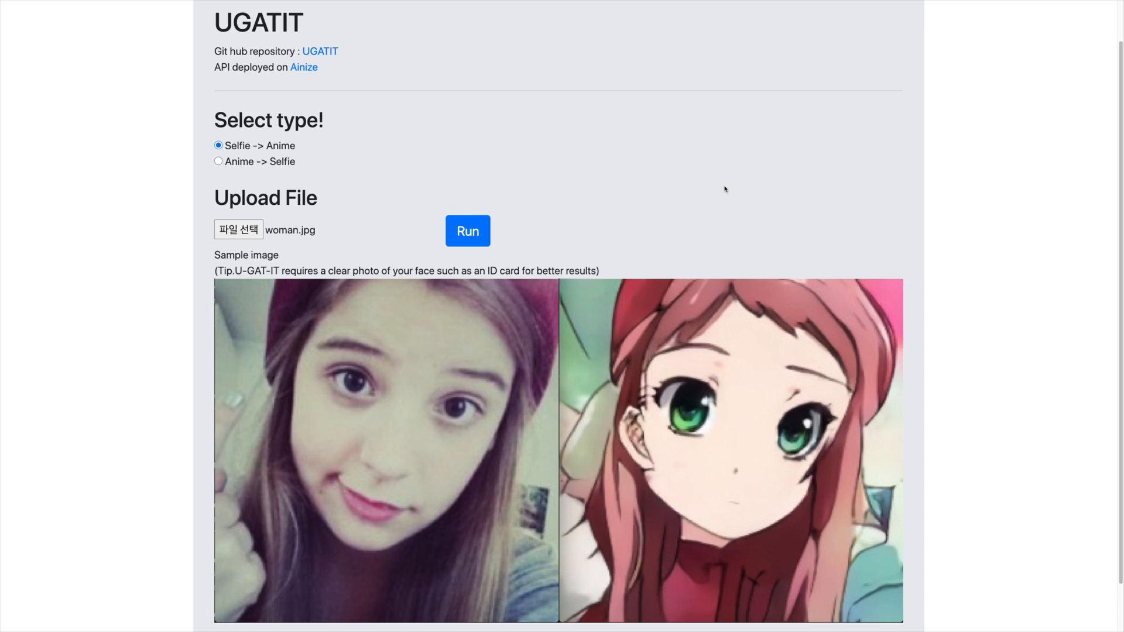
left_click(468, 231)
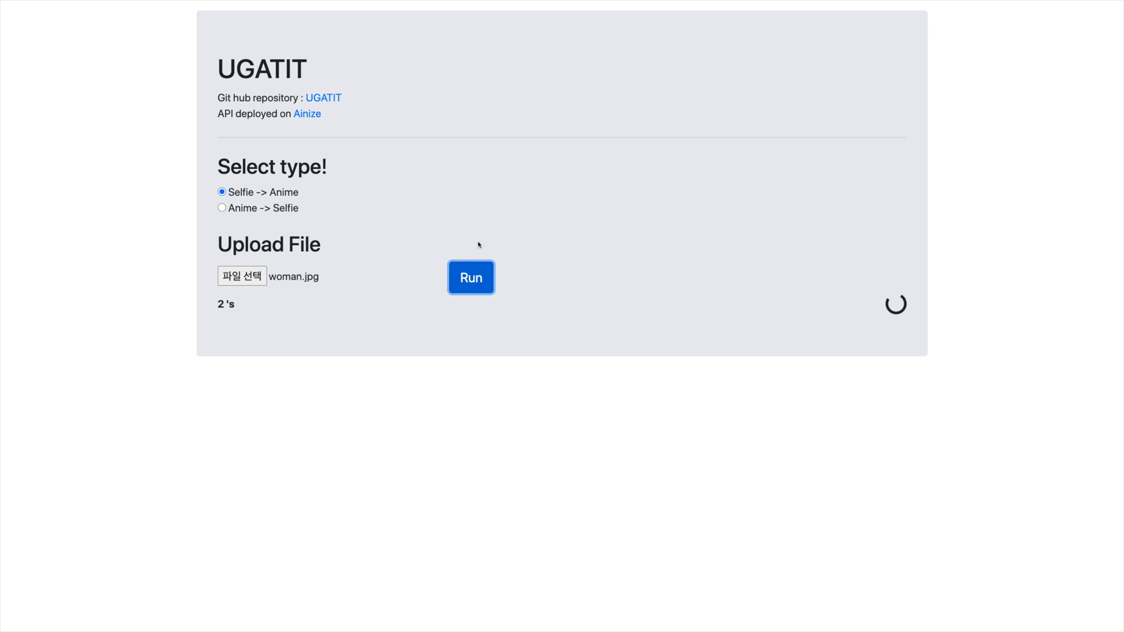
mouse_move(927, 430)
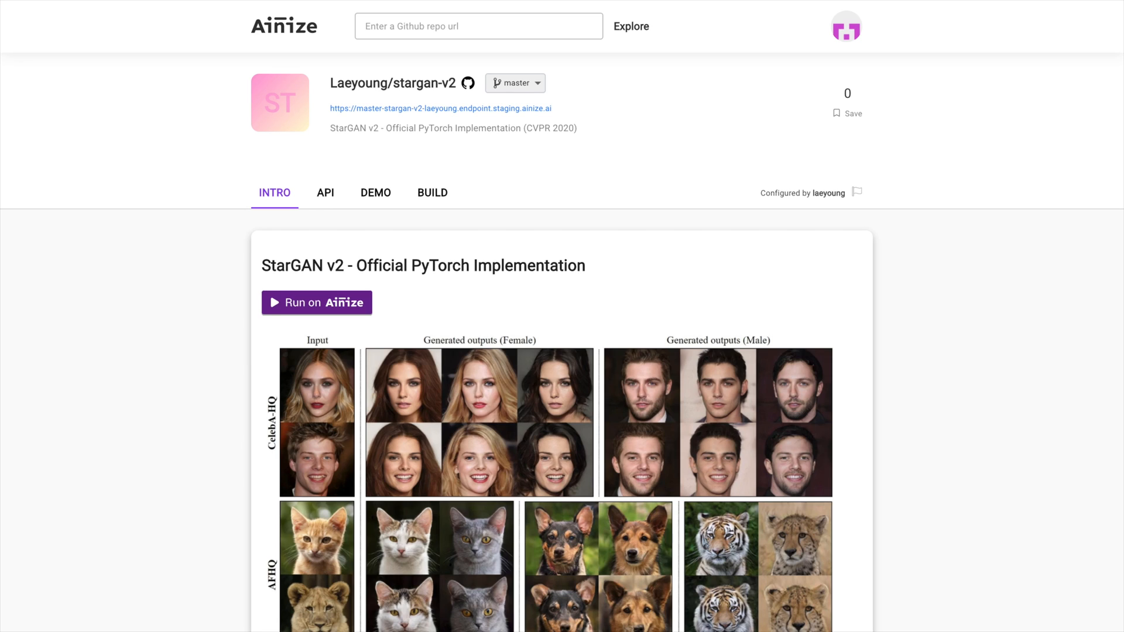
View the stargan-v2 API documentation, then its Style Changer demo page.
left_click(322, 192)
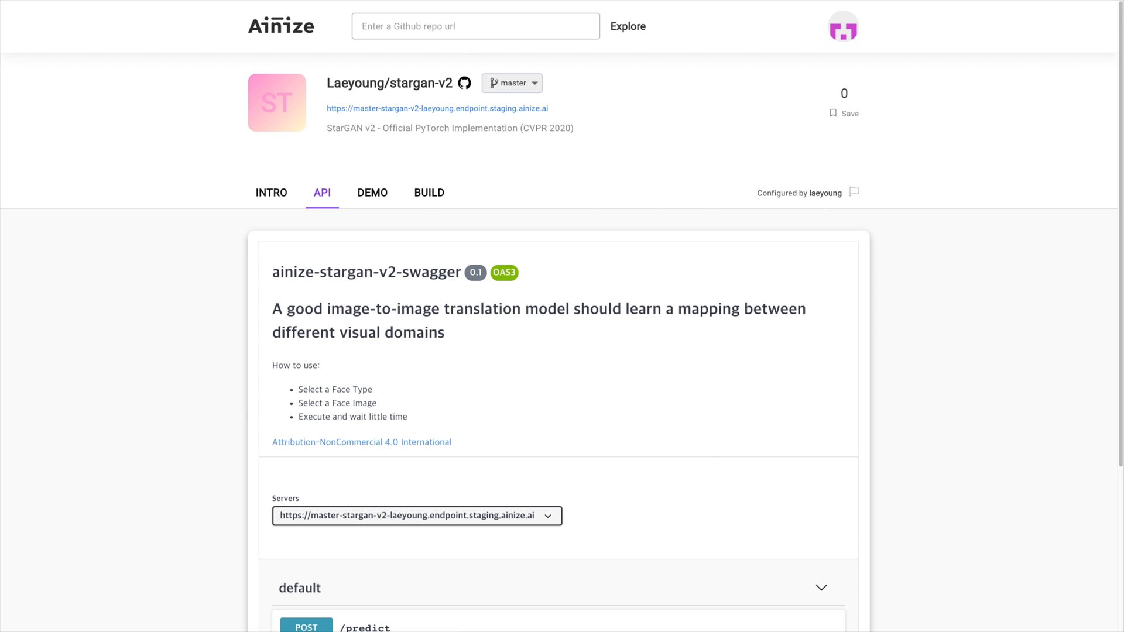
left_click(372, 192)
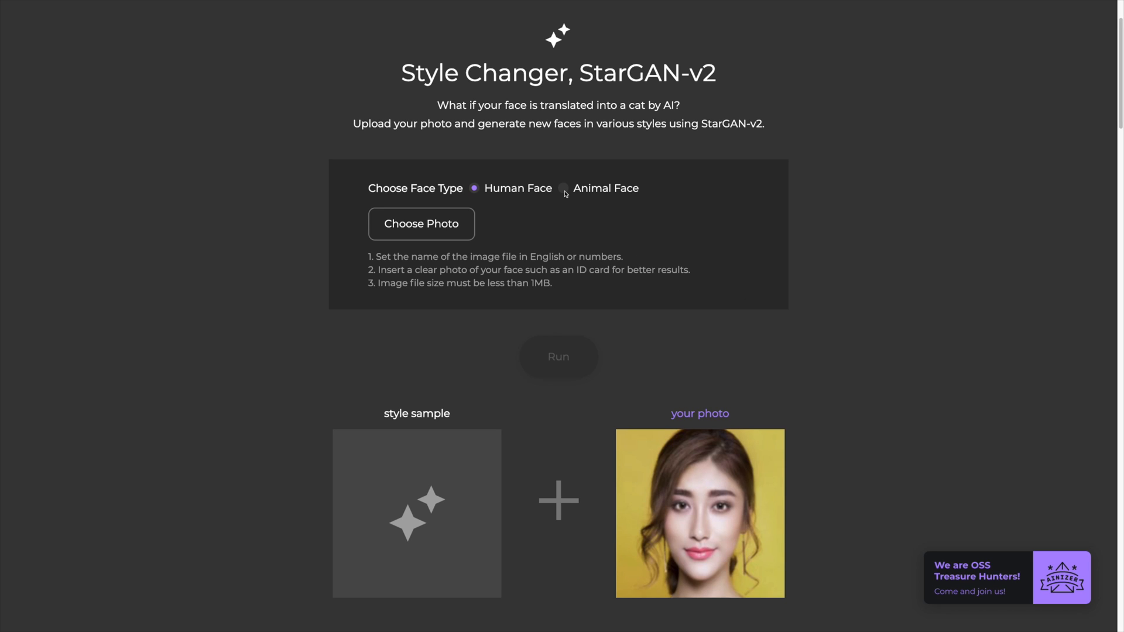
mouse_move(489, 223)
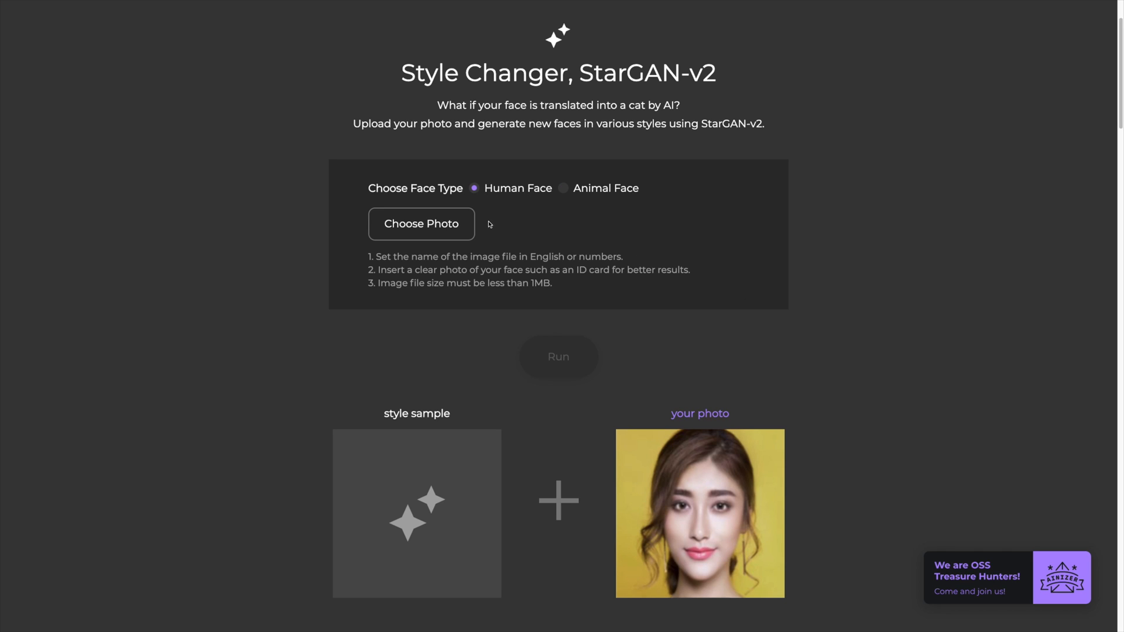
Run the StarGAN-v2 demo on man.jpg and review the grid of generated faces.
left_click(421, 223)
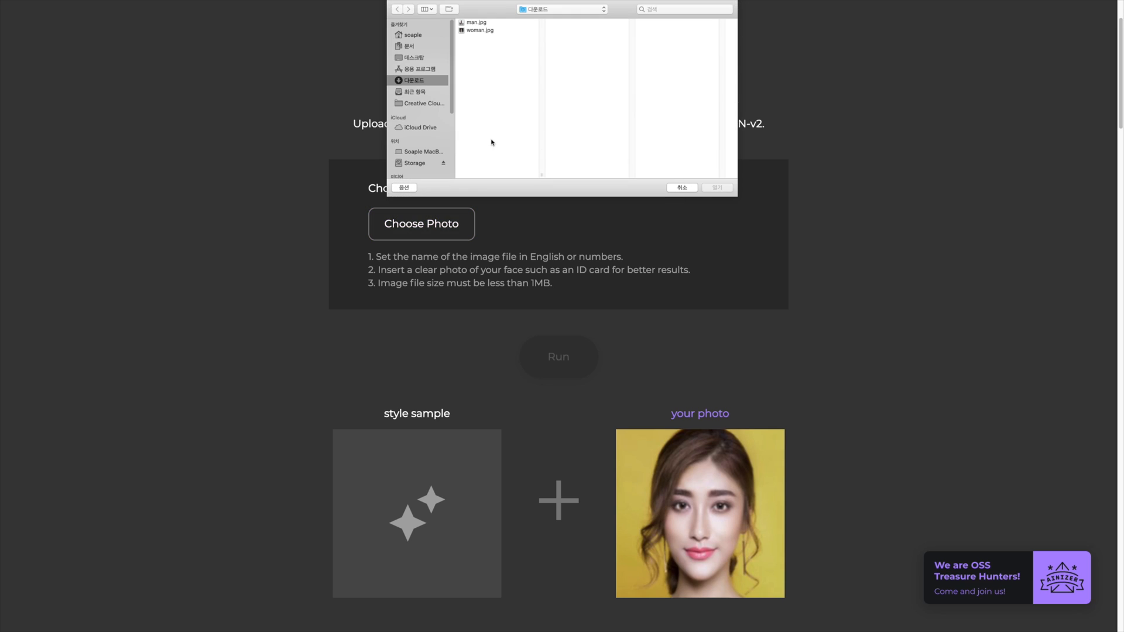
left_click(475, 22)
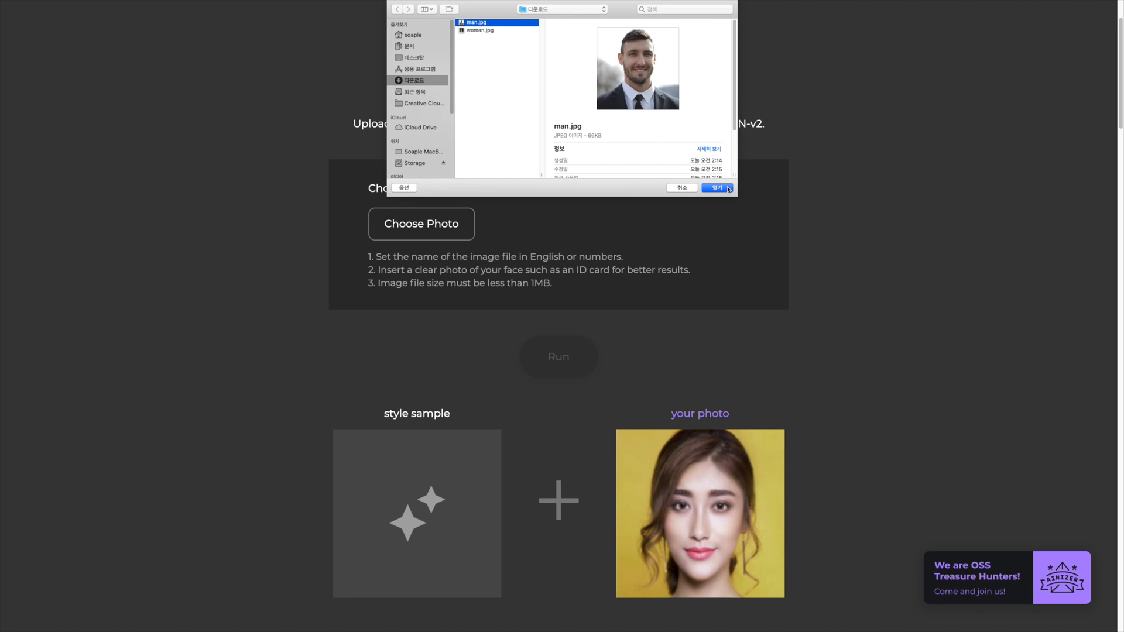
left_click(714, 188)
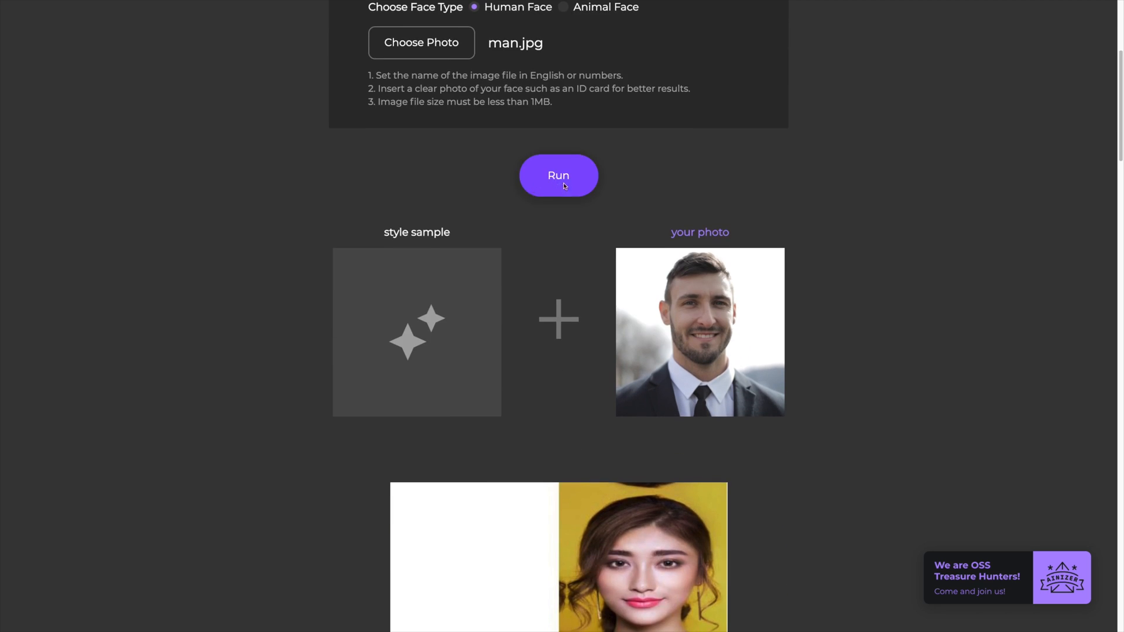
left_click(558, 176)
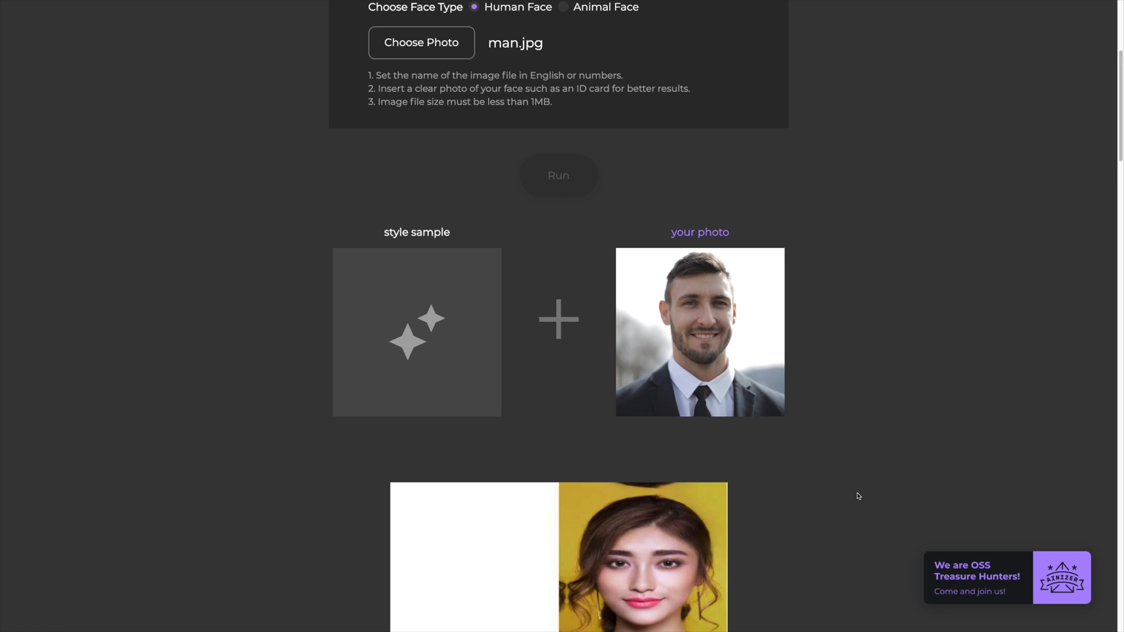
scroll("down", 3)
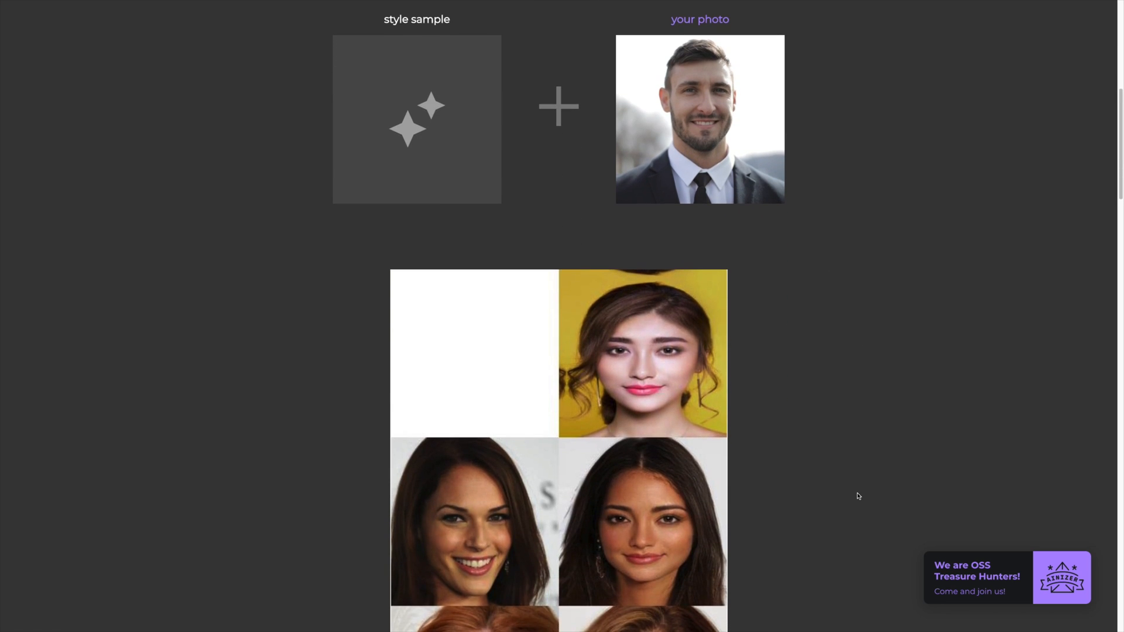
scroll("down", 3)
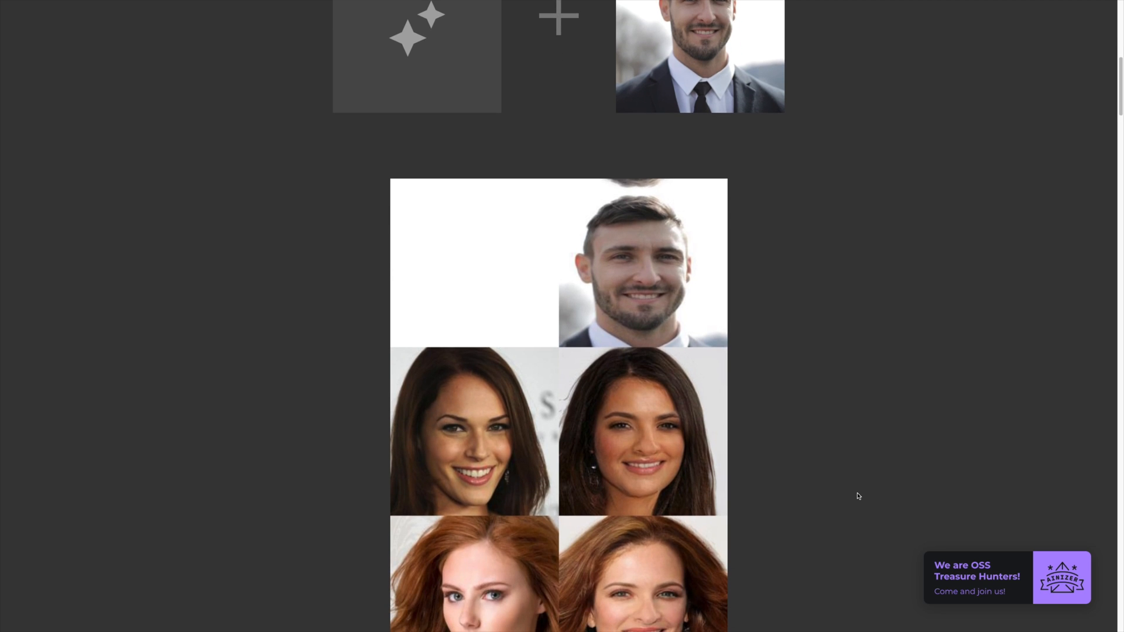
scroll("down", 3)
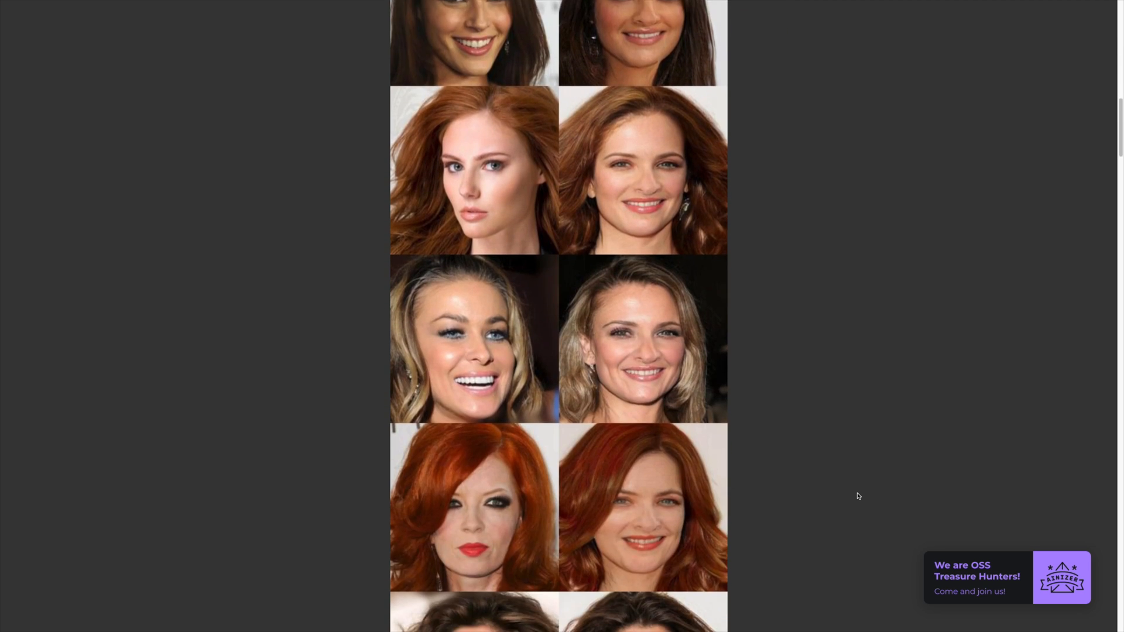
scroll("down", 3)
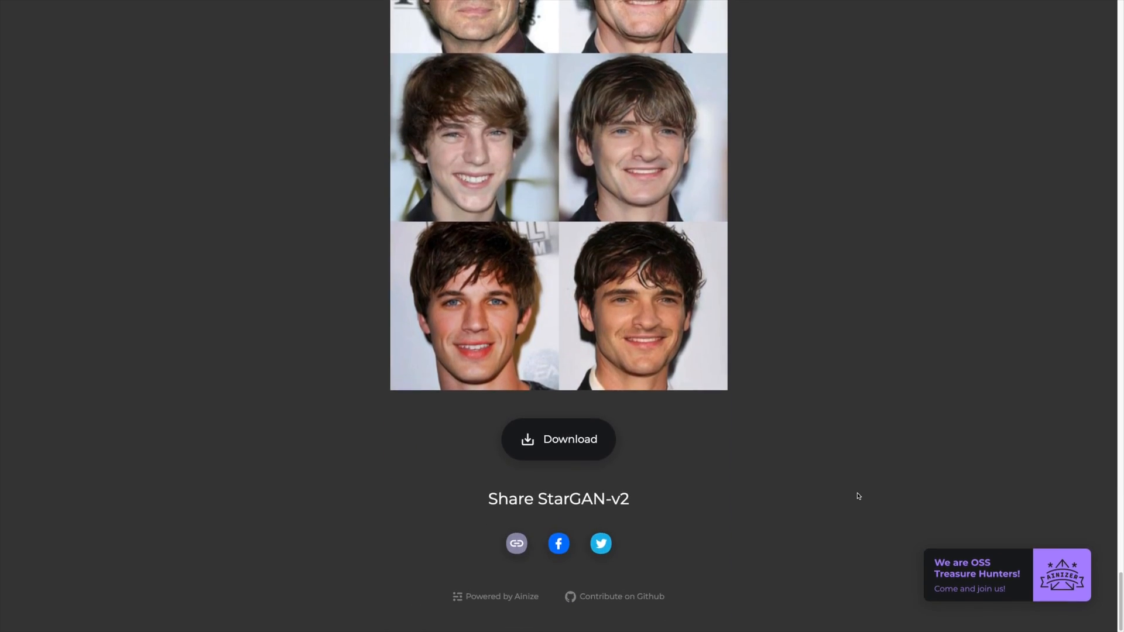